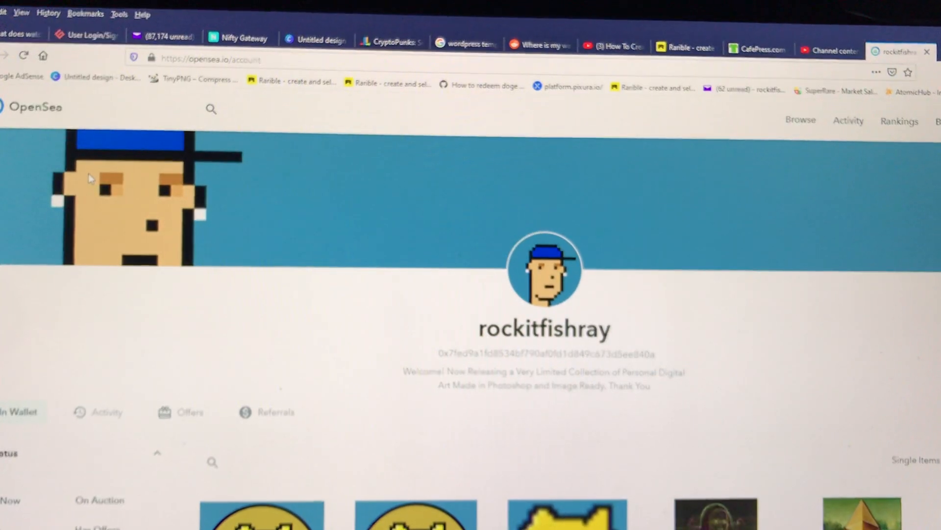
mouse_move(107, 224)
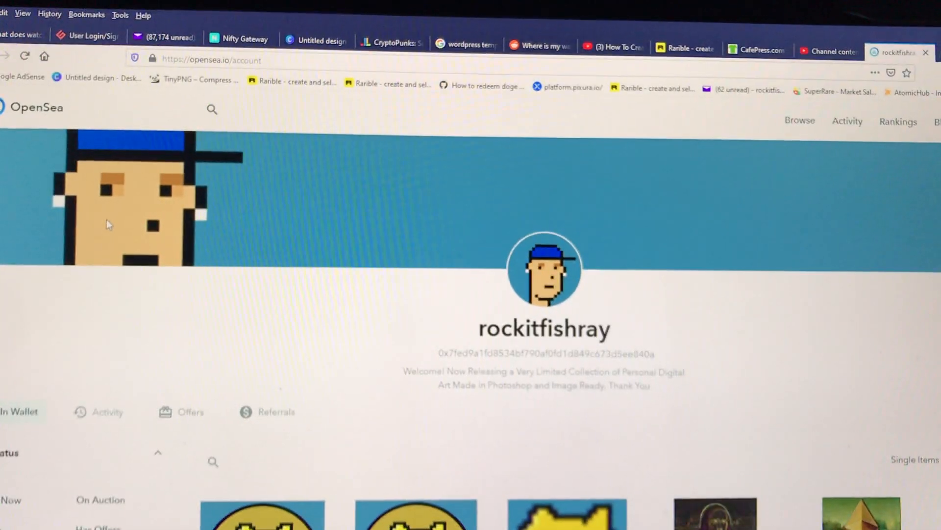
- Scroll down the OpenSea account page to review the In Wallet items, including Mona Etherhead
scroll("down", 3)
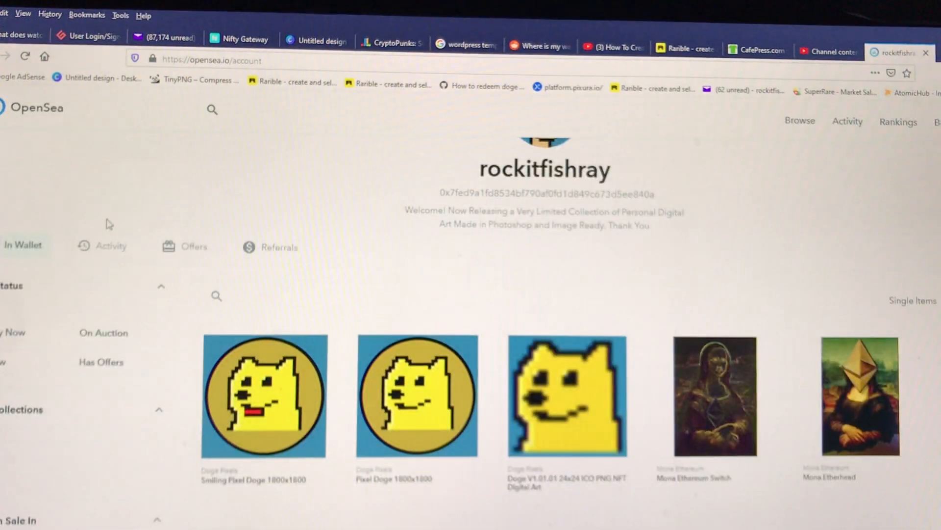
scroll("down", 3)
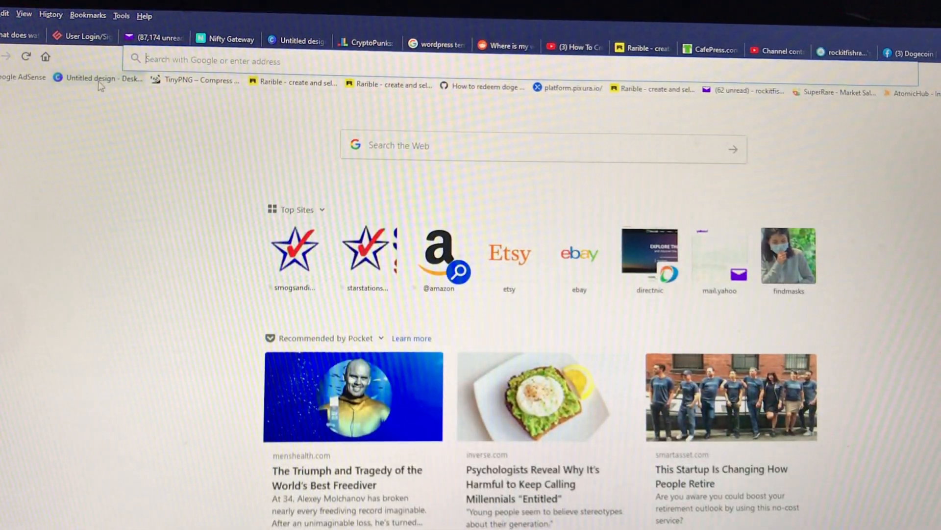
- Open the 'Untitled design - Desktop Wallpaper' Canva design from its bookmark
left_click(90, 78)
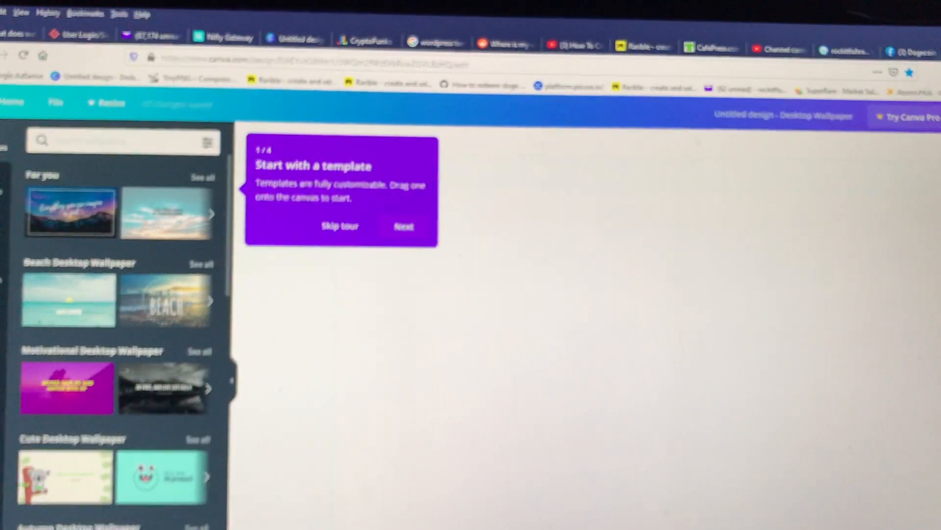
left_click(895, 52)
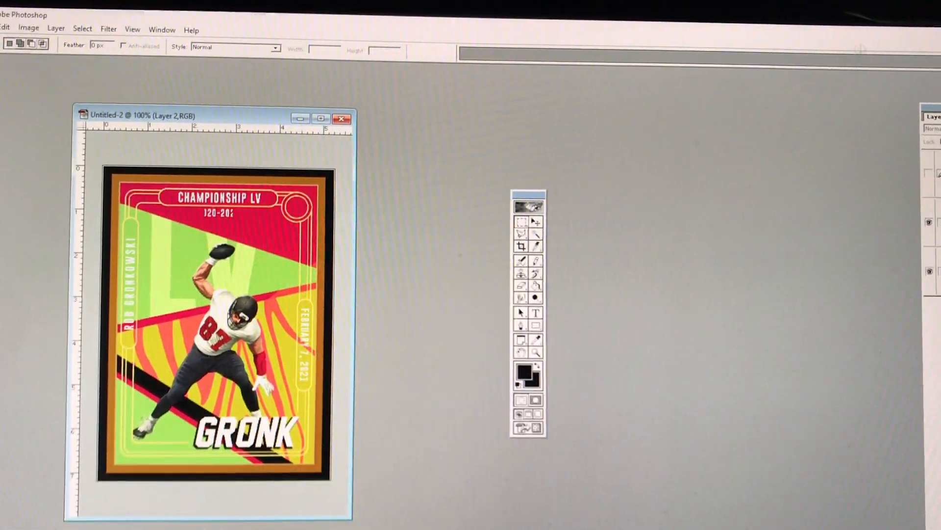
- Open ethereum-mona from the monaether folder and move the toolbox off the artwork
left_click(4, 29)
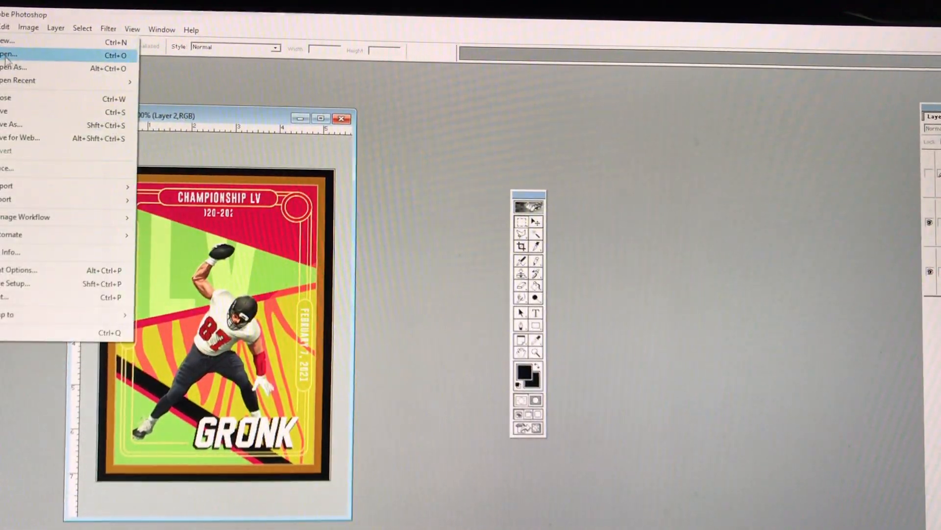
left_click(9, 54)
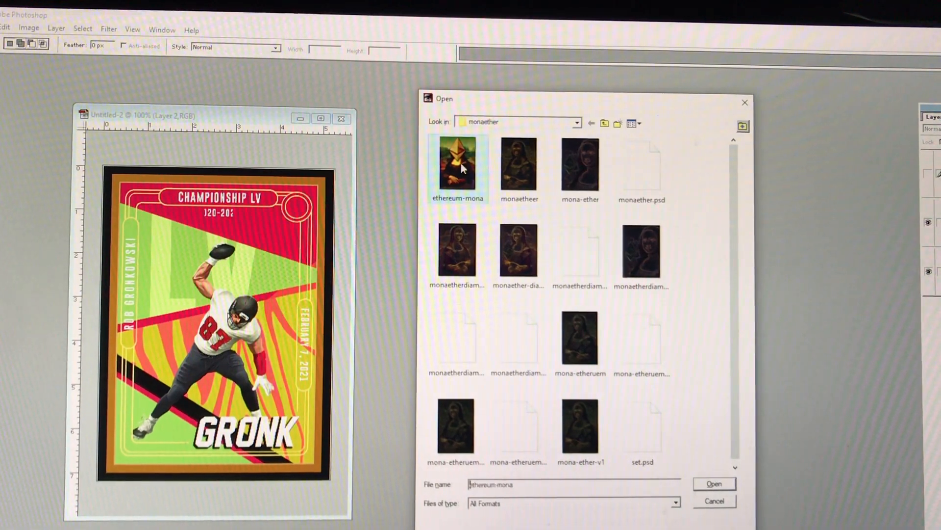
left_click(713, 483)
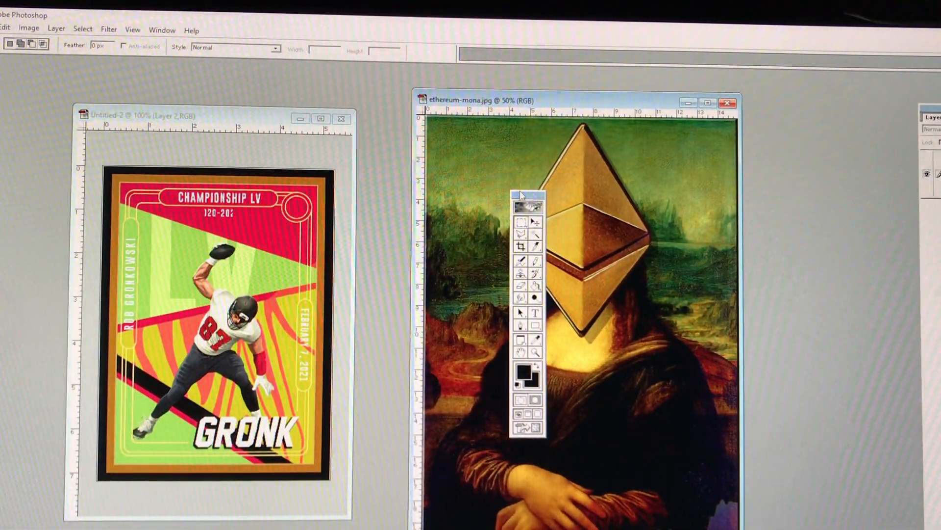
left_click_drag(529, 195, 35, 172)
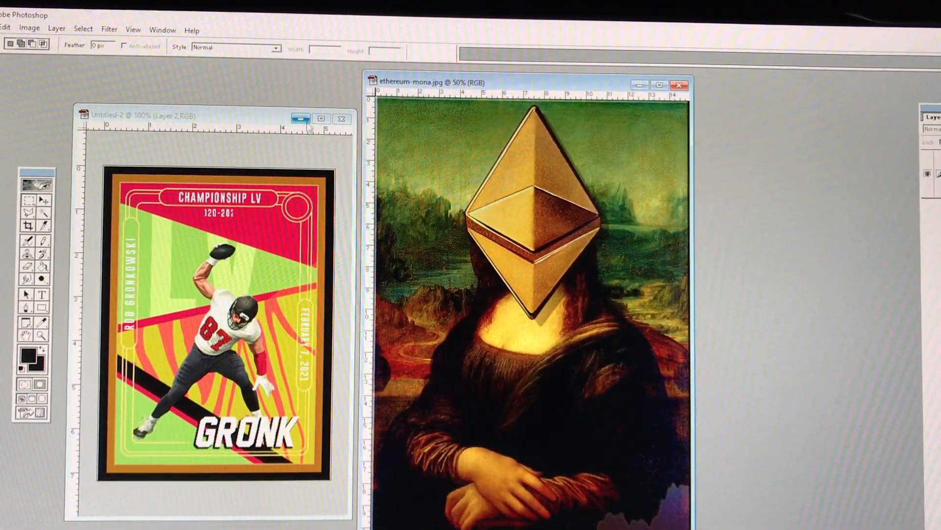
- Open the mona-etheruem image from the monaether folder in Photoshop
left_click(342, 118)
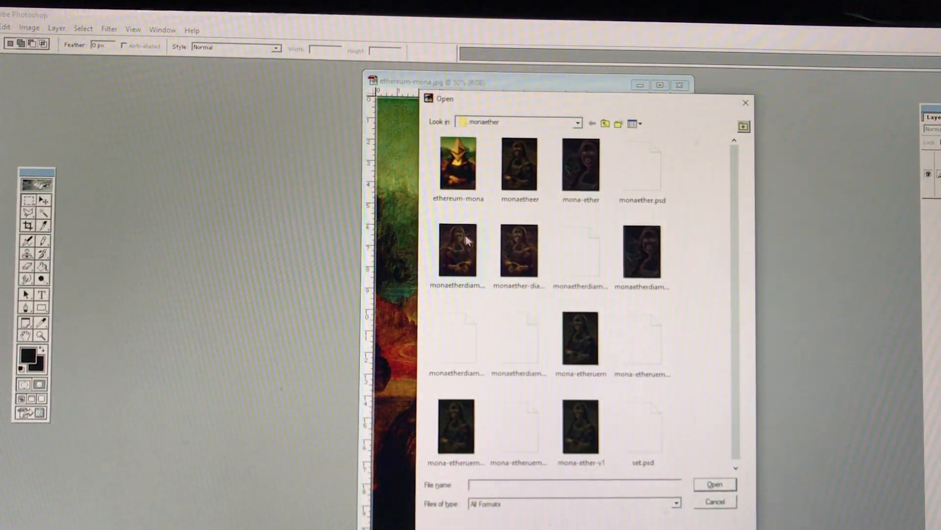
left_click(714, 484)
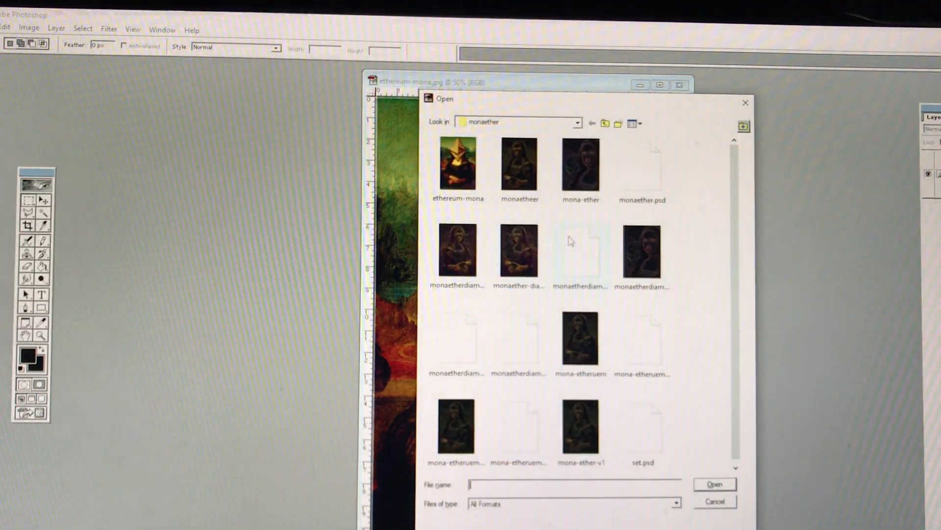
left_click(580, 170)
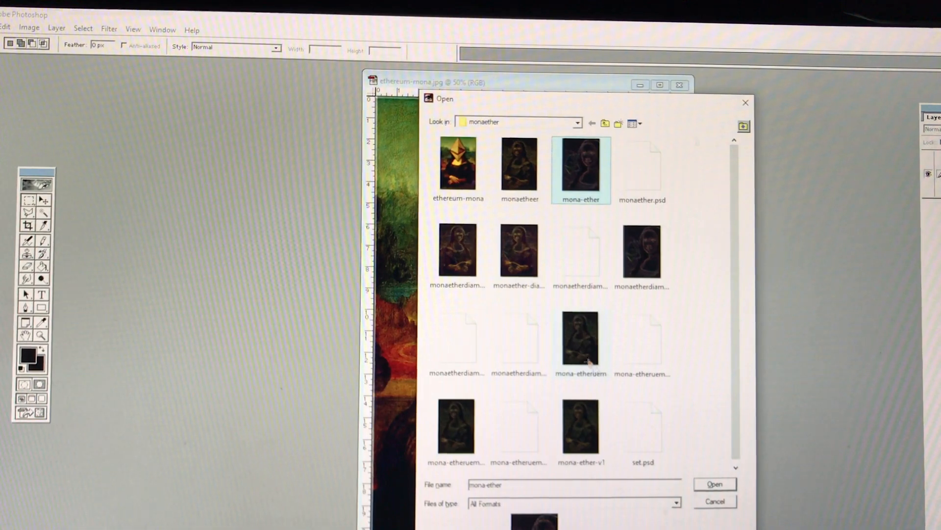
left_click(714, 484)
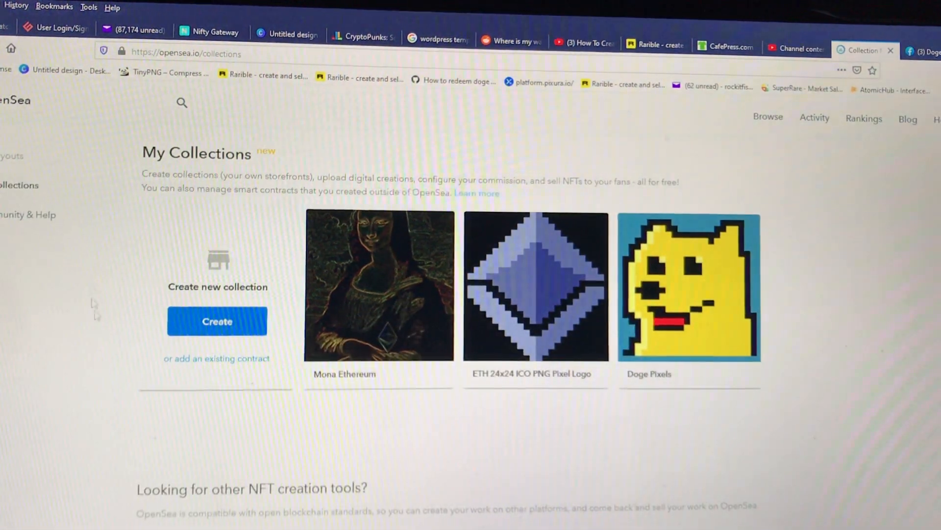
- View the Doge Pixels collection, then return to the My Collections overview
left_click(380, 286)
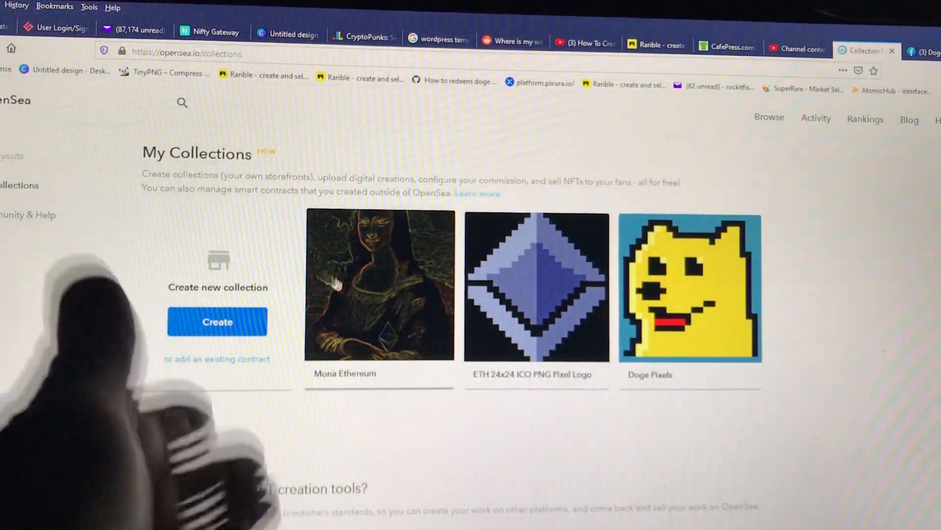
left_click(380, 285)
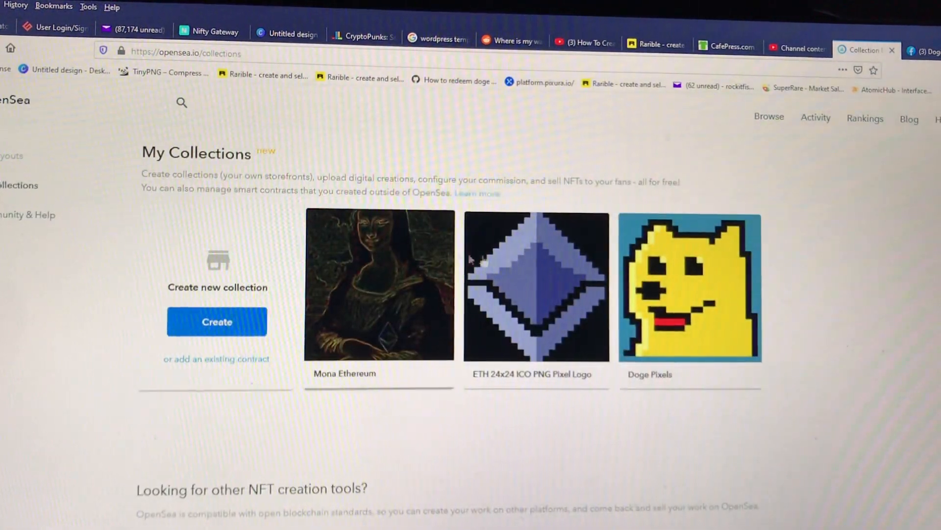
left_click(689, 287)
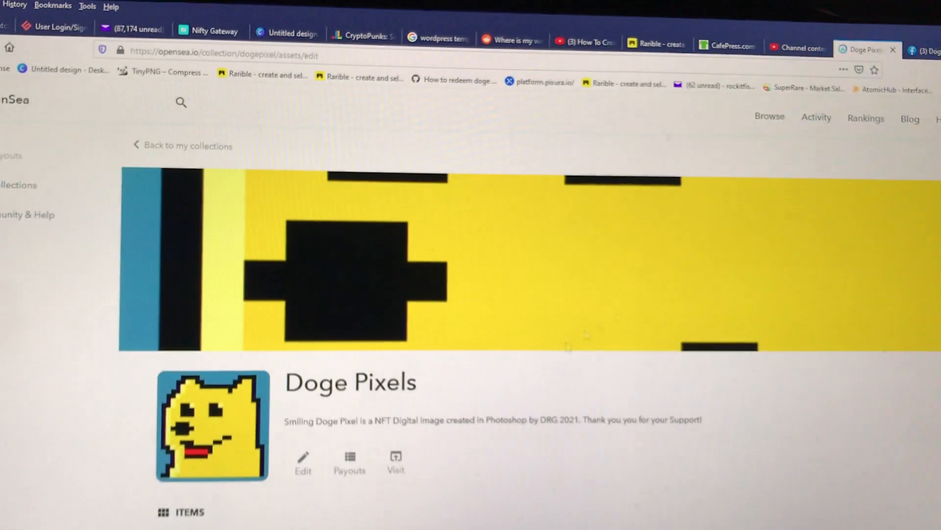
scroll("down", 3)
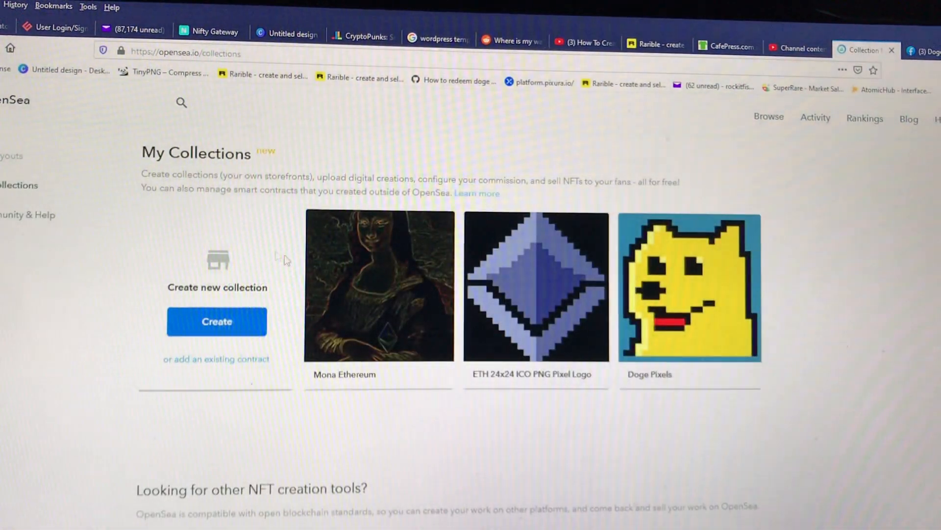
left_click(217, 321)
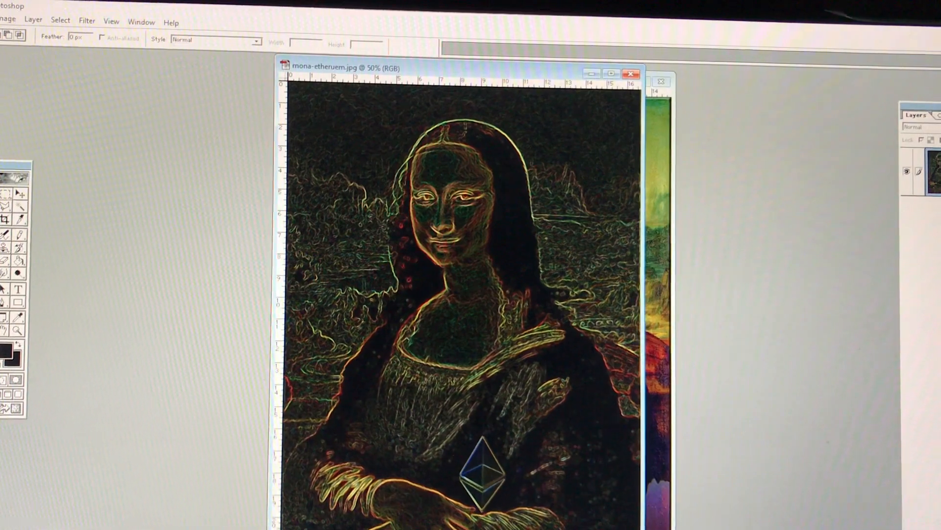
left_click(6, 19)
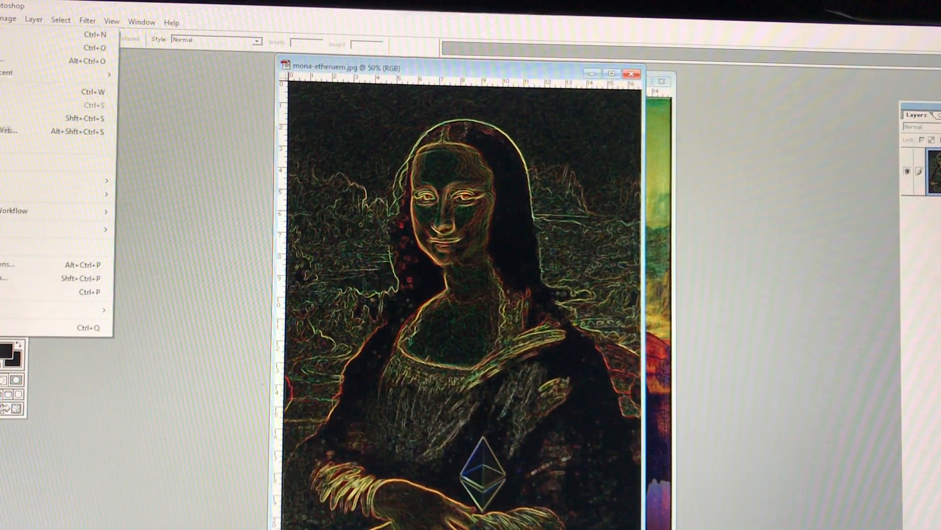
left_click(8, 19)
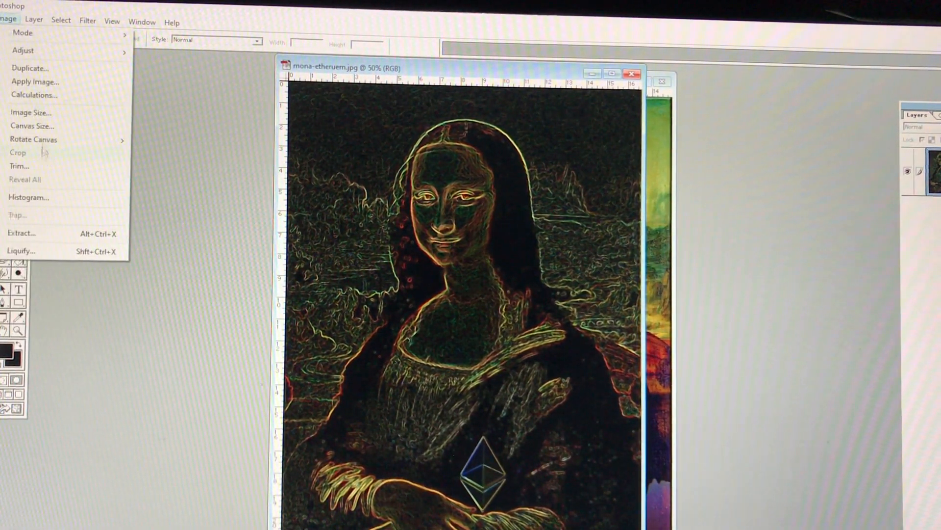
left_click(31, 112)
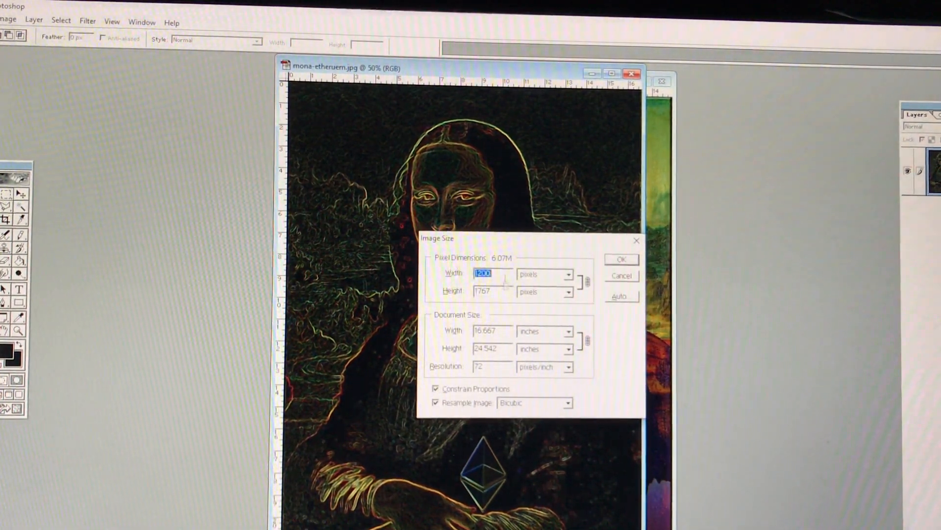
mouse_move(506, 295)
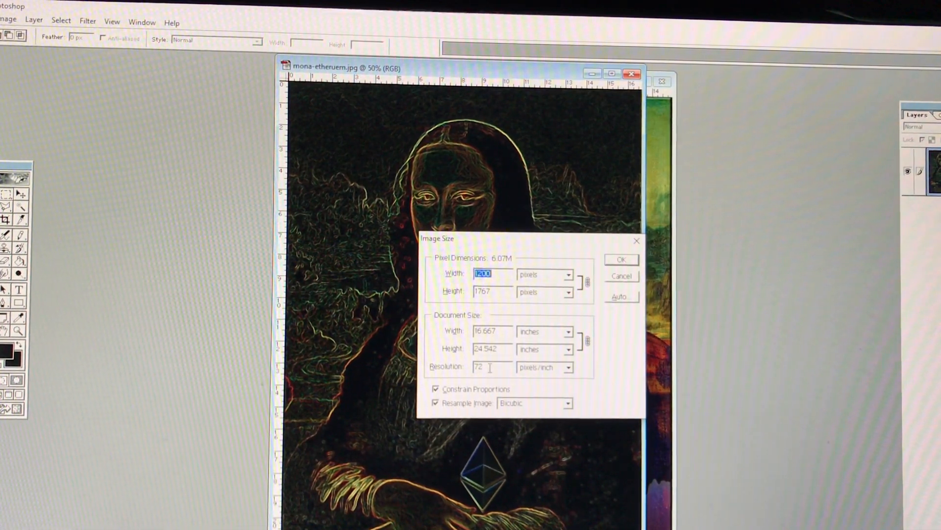
left_click(487, 367)
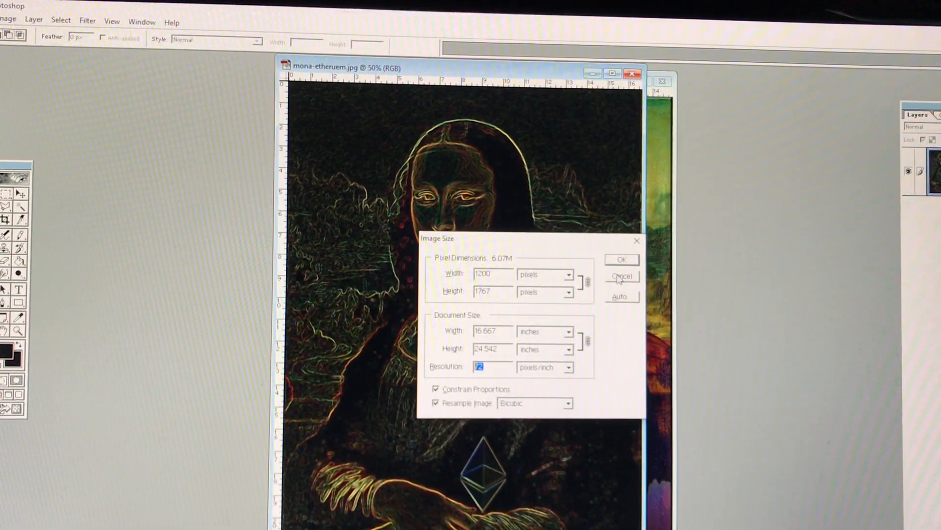
left_click(621, 277)
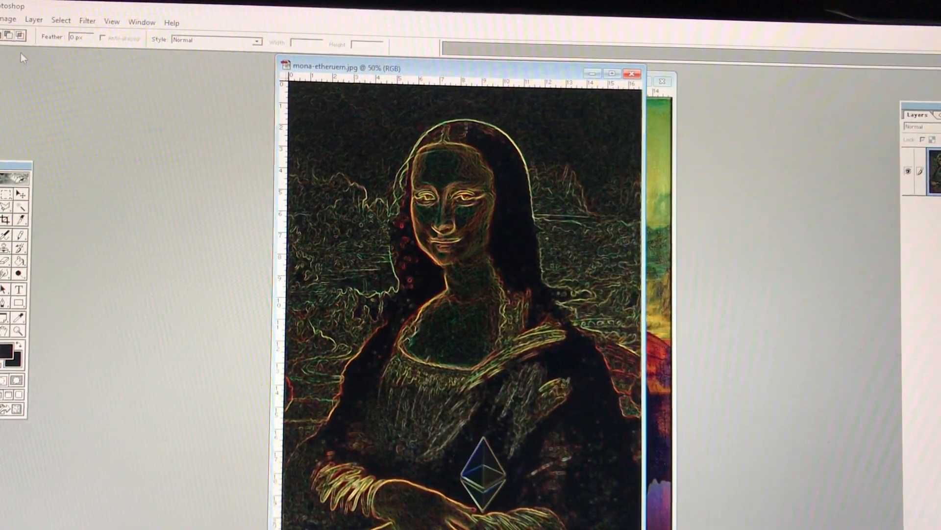
- Set the Mona Lisa image width to 300 pixels with proportions constrained
left_click(7, 19)
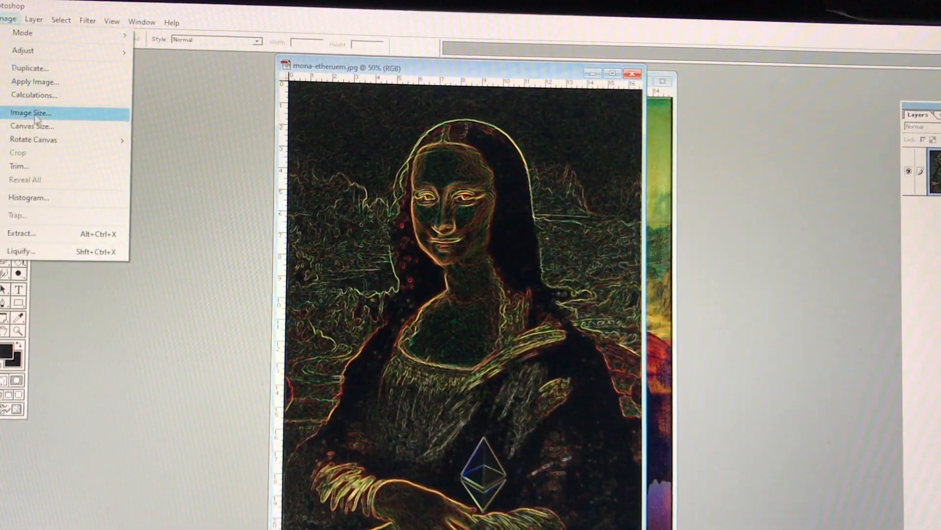
left_click(30, 112)
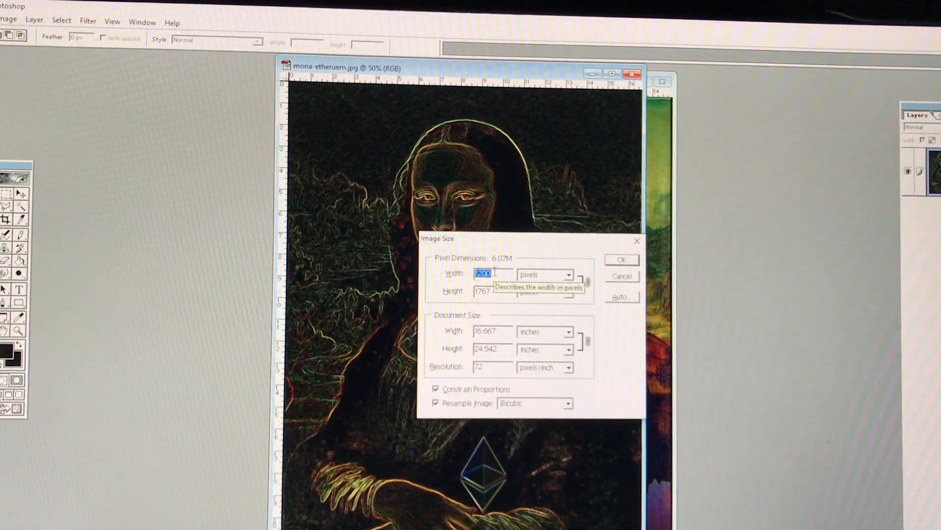
type("300")
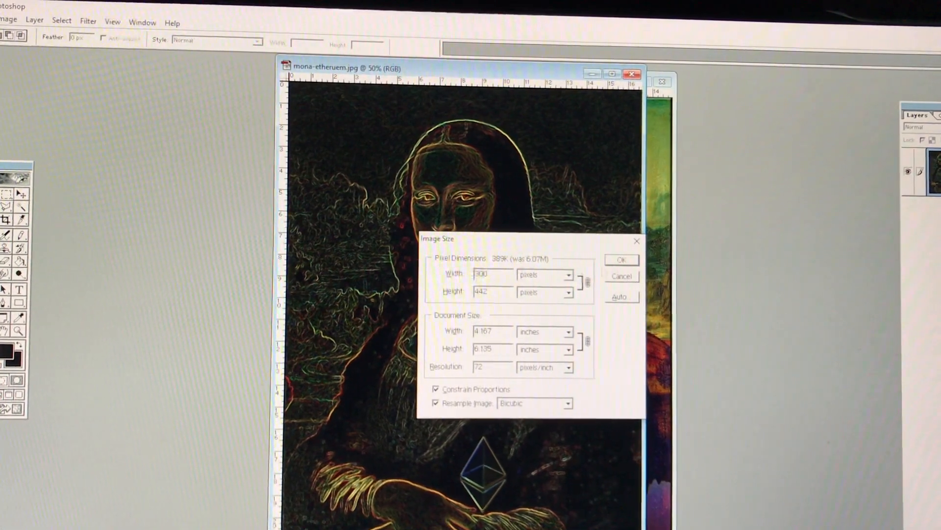
type("3")
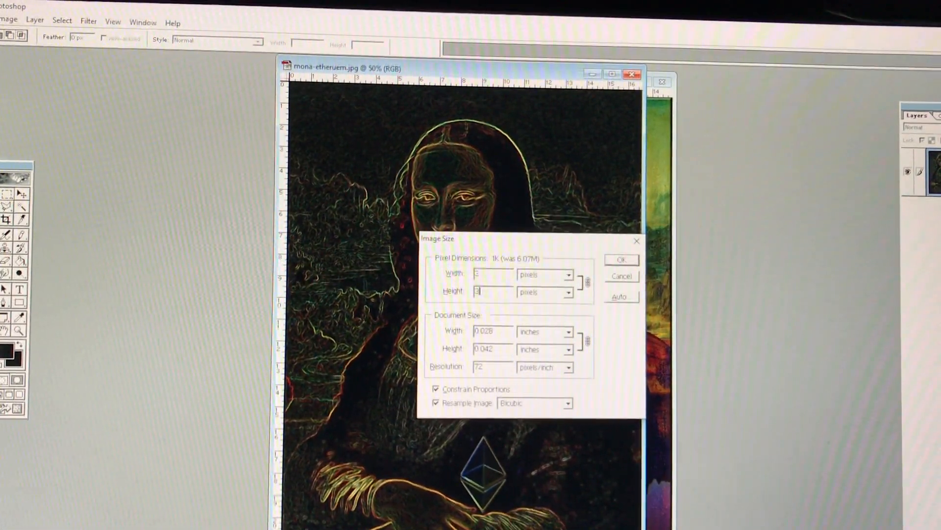
type("300")
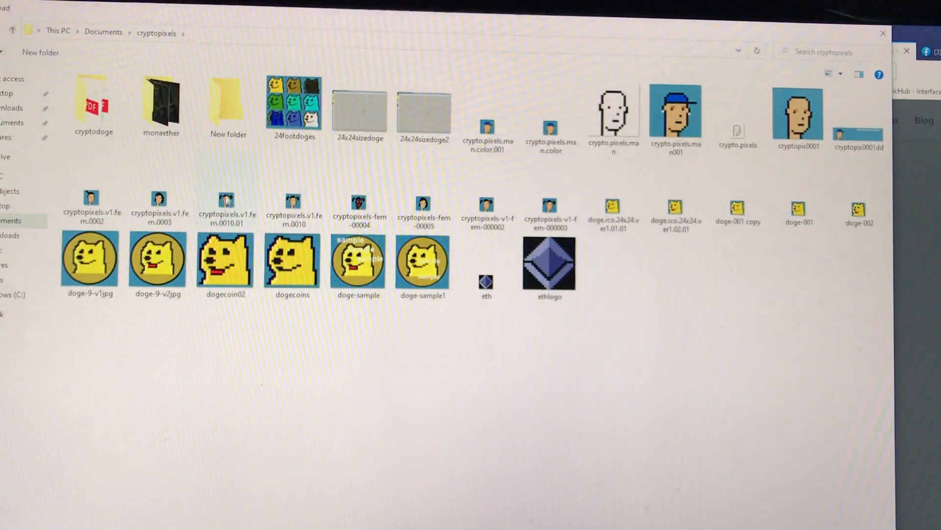
- Open an item in the Documents > cryptopixels folder
double_click(161, 102)
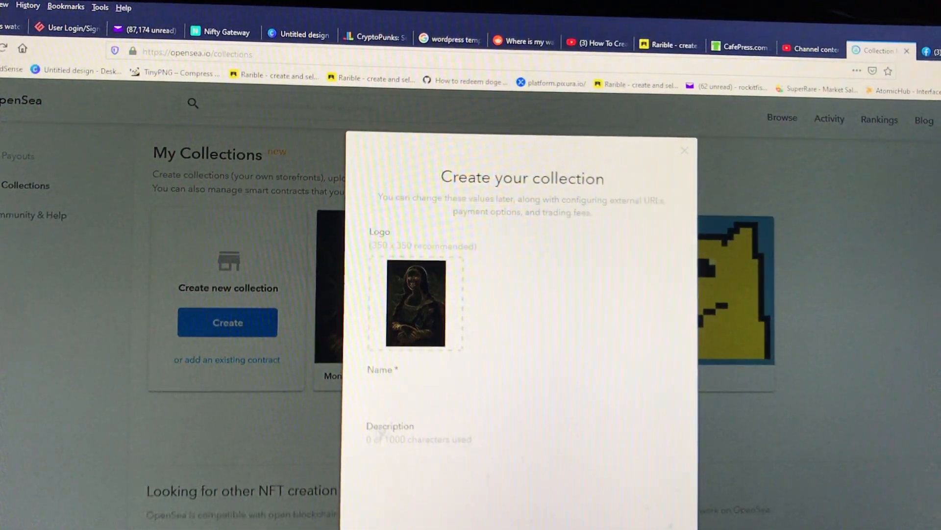
- Name the collection 'Mona Ether' and add the description 'thank you for your suppl…'
left_click(520, 393)
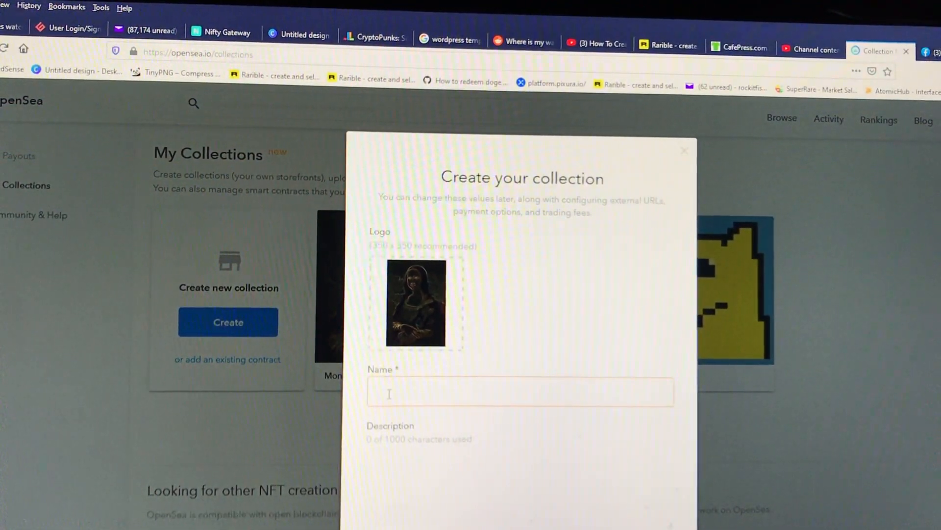
type("Mpna")
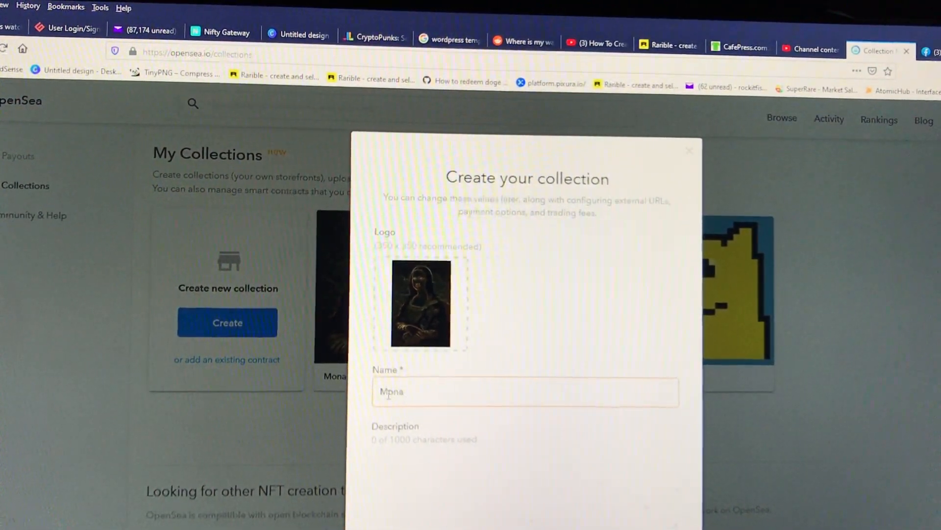
type("Ether")
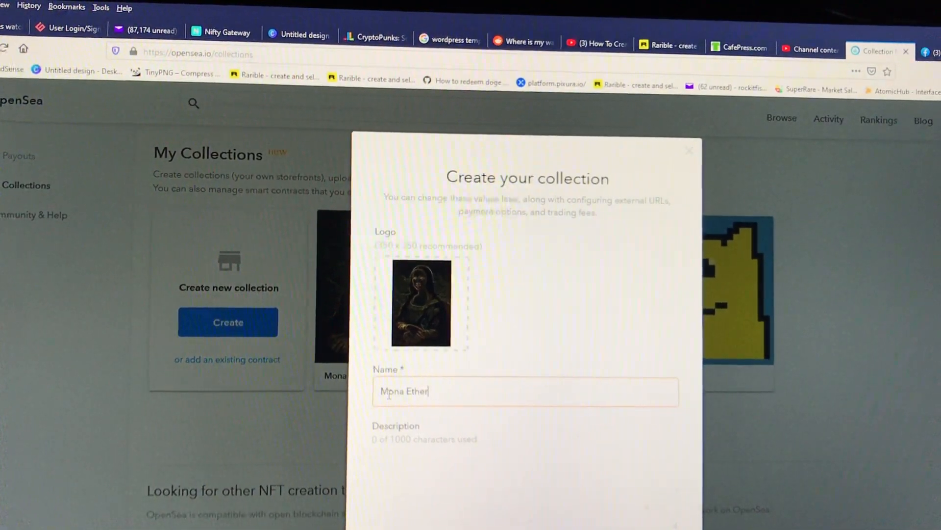
left_click(525, 475)
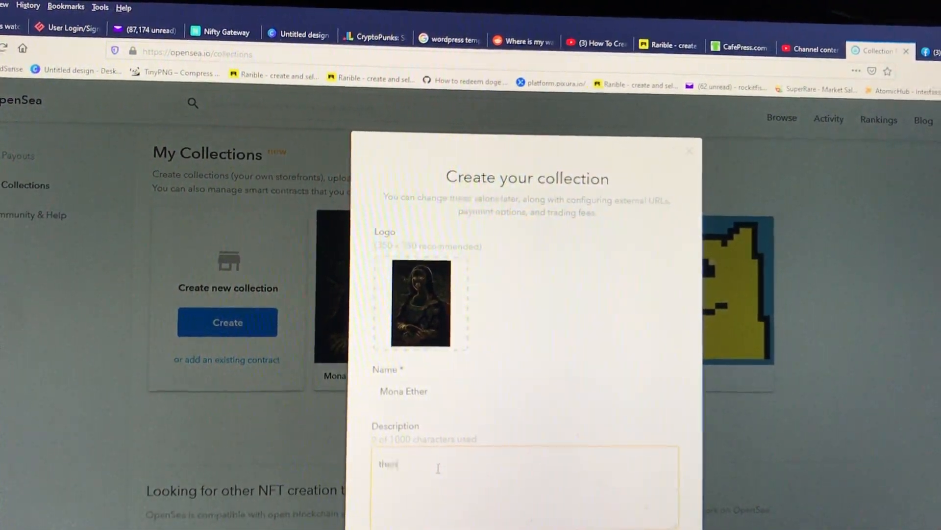
type("thank you")
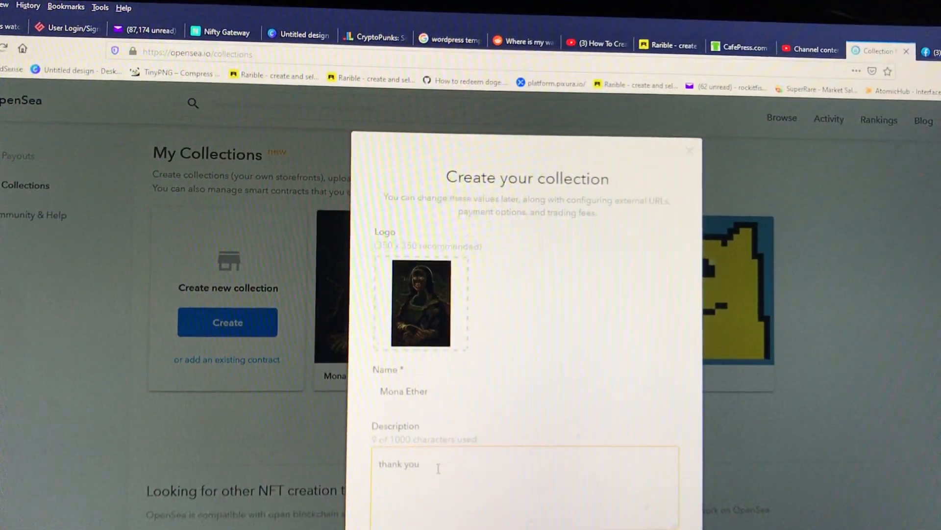
type("for your")
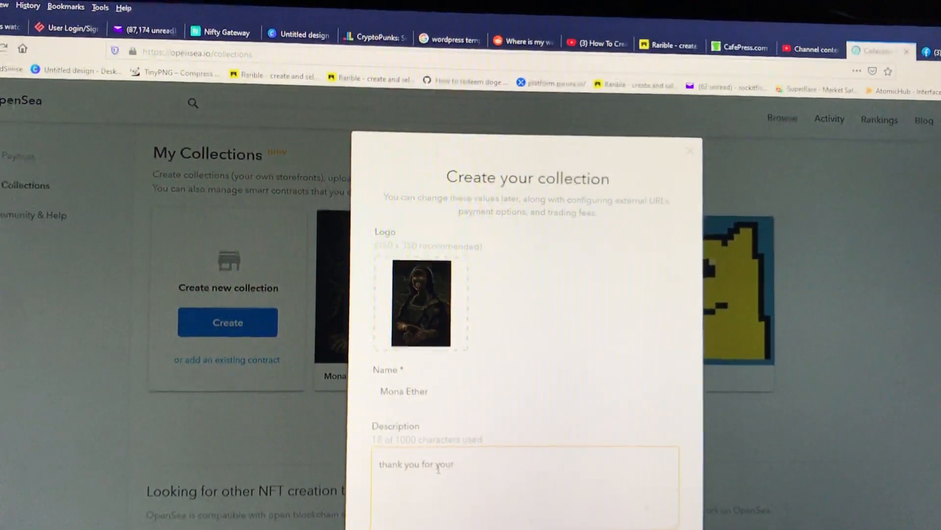
type("suppl")
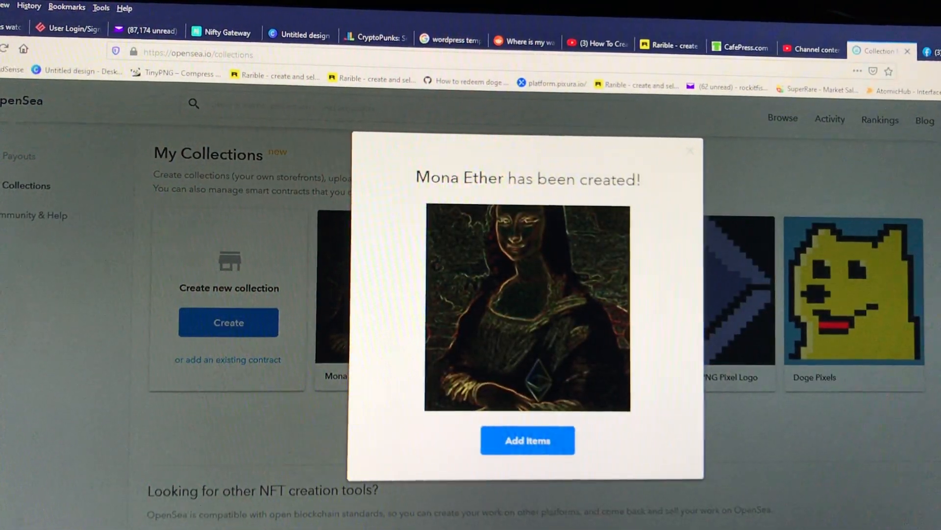
- Start adding a new item to the Mona Ether collection
left_click(527, 439)
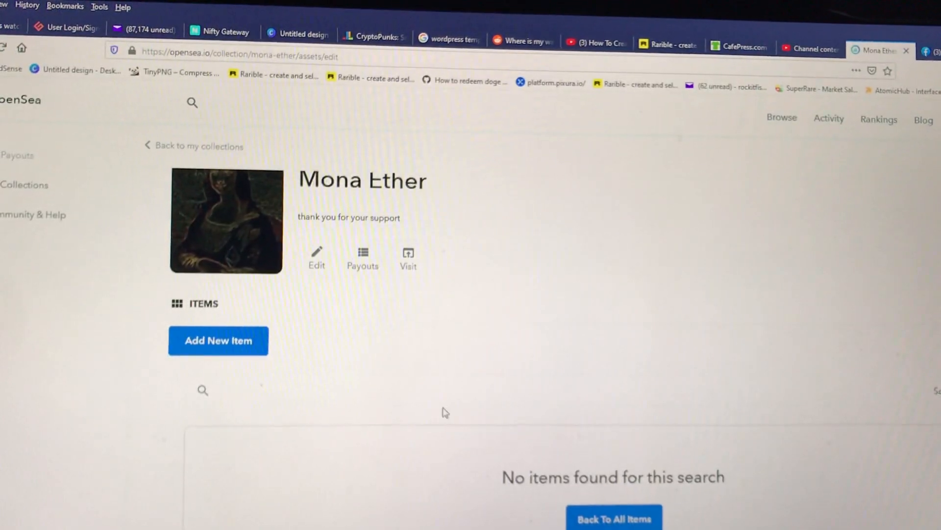
scroll("down", 3)
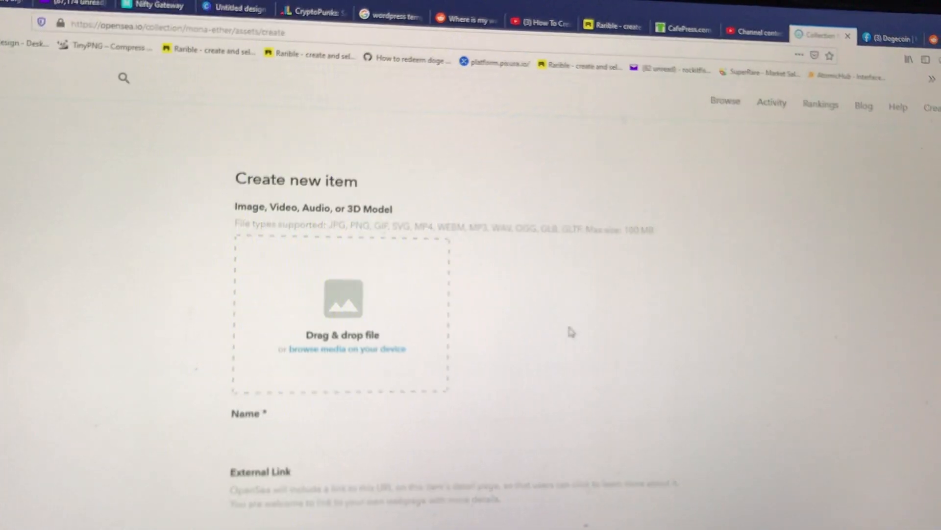
- Browse the device for the Mona Lisa artwork to upload as the item's media
scroll("down", 3)
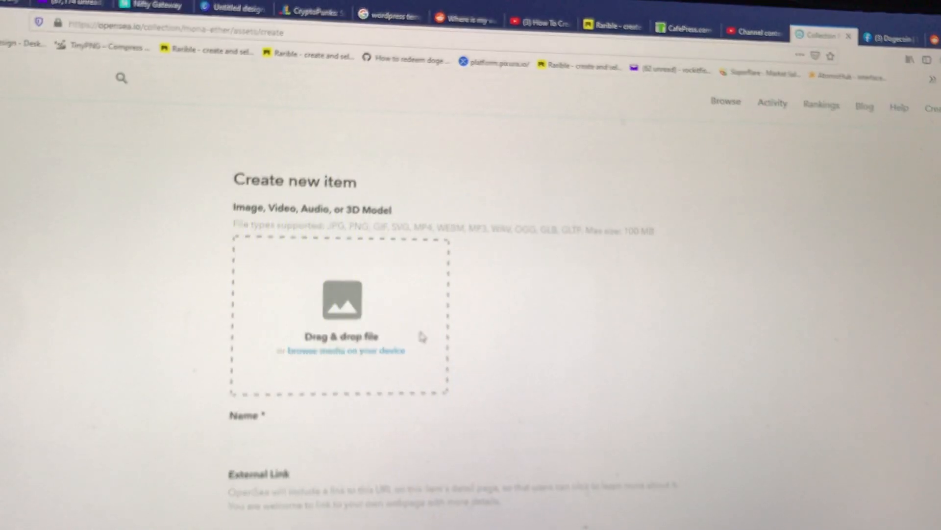
left_click(345, 350)
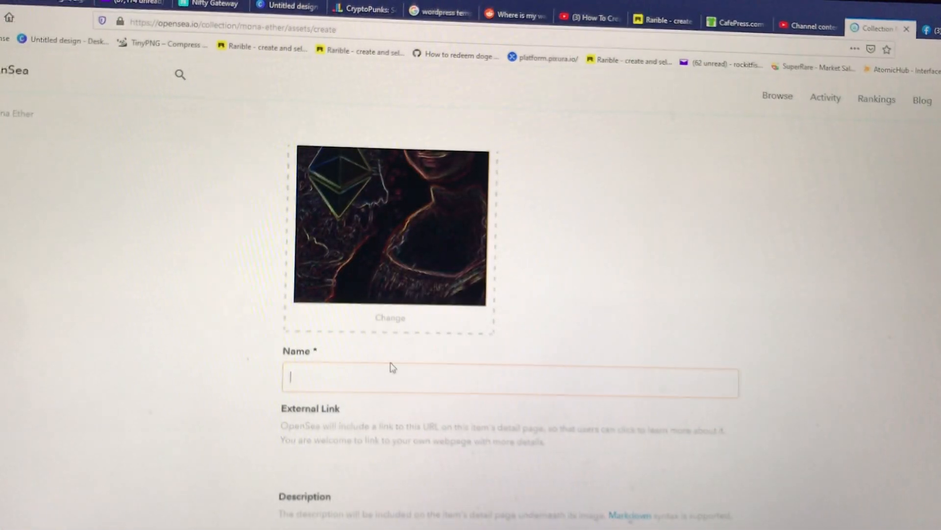
- Name the item 'mona ether trade card' and add a 'Thank you' description
type("mona ether trade c")
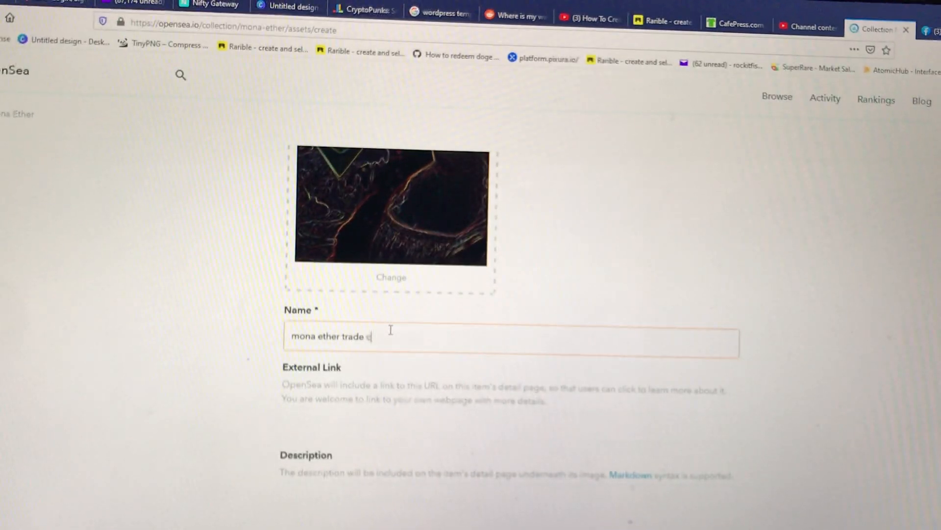
scroll("down", 3)
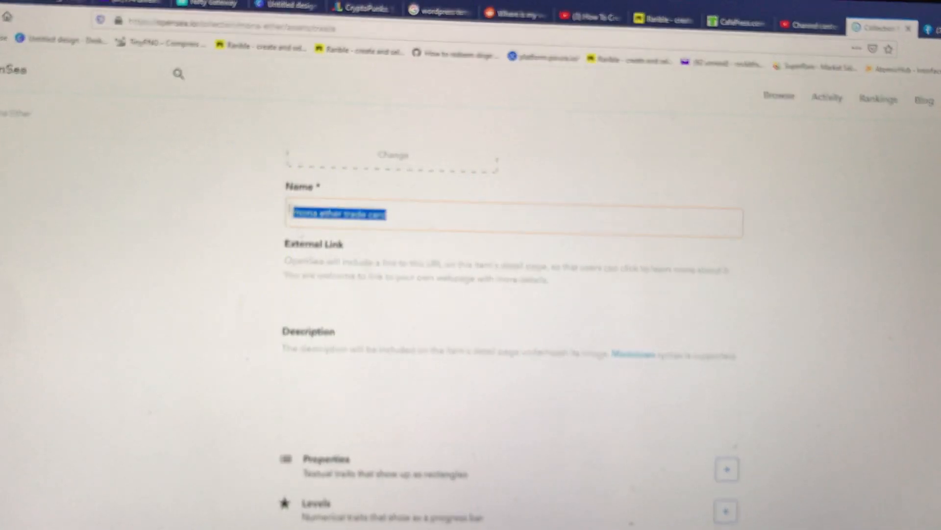
type("mona ether trade card.")
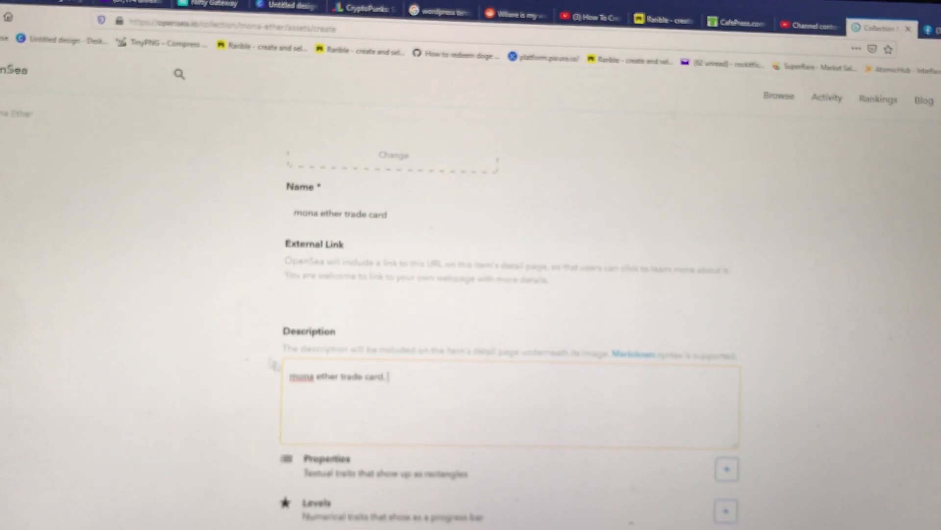
double_click(301, 375)
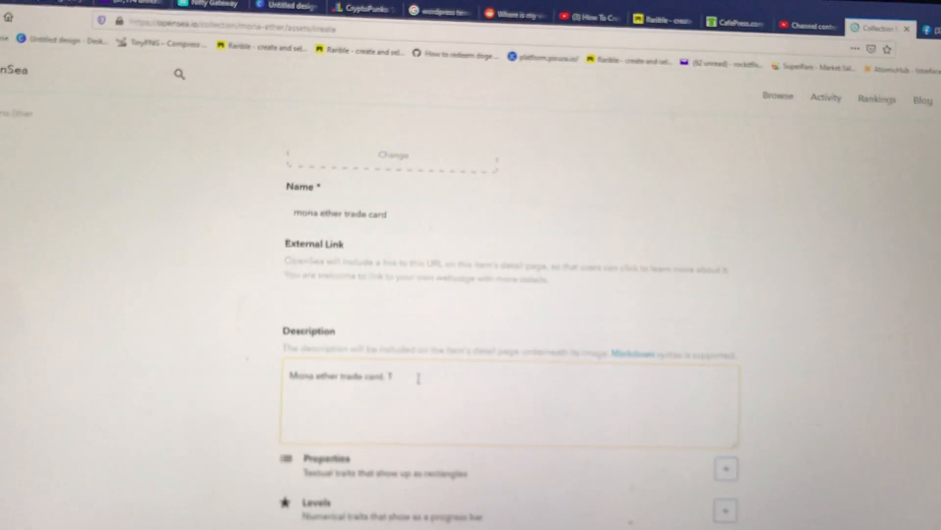
type("Thank you for")
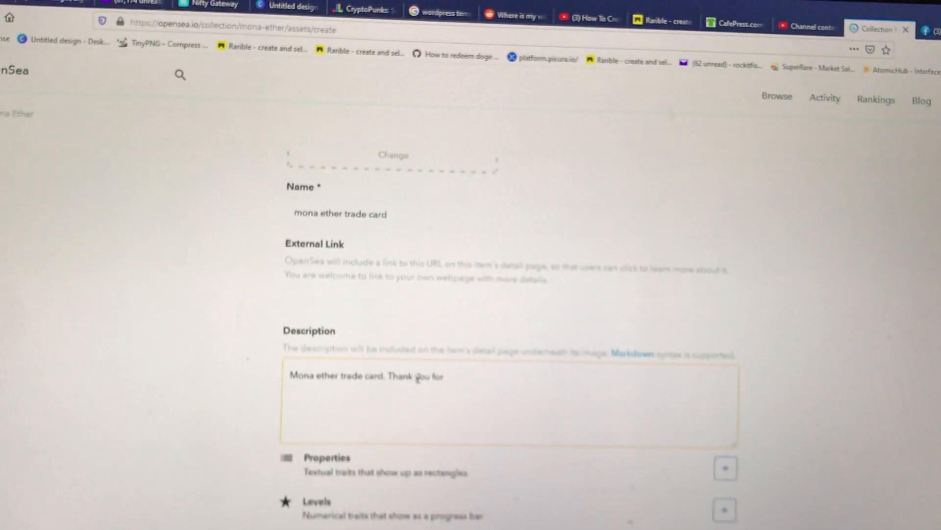
type("x")
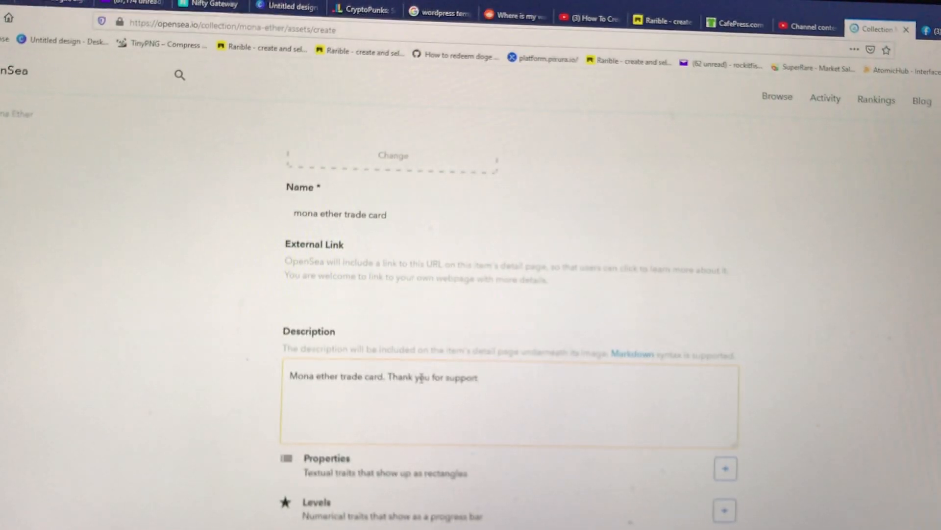
scroll("down", 3)
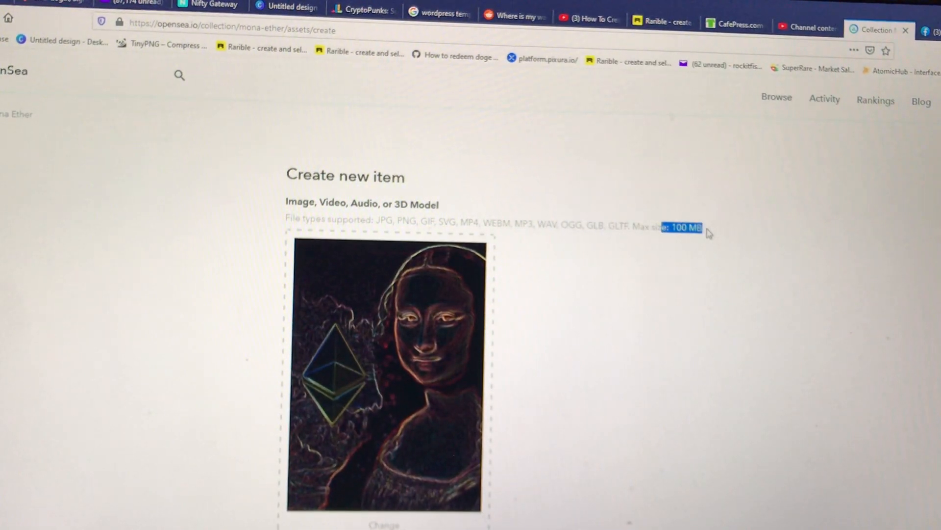
mouse_move(785, 235)
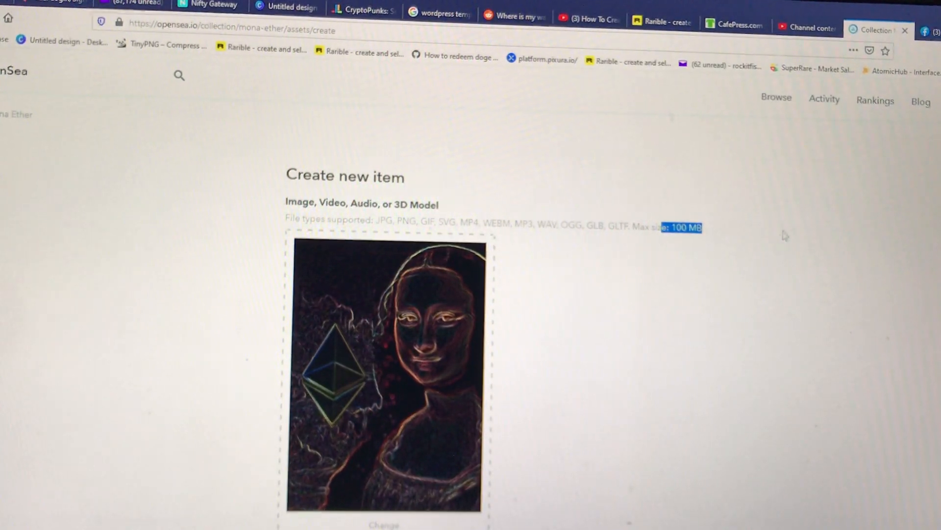
scroll("down", 3)
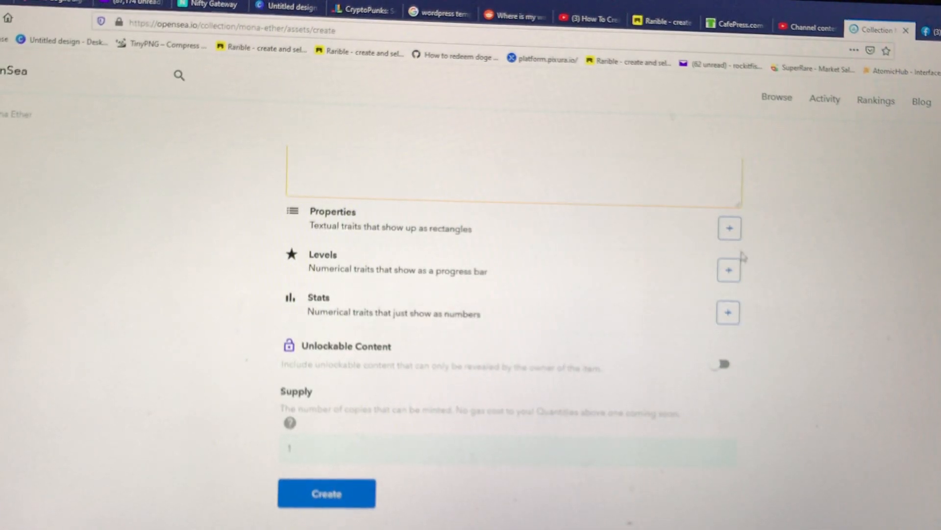
left_click(729, 228)
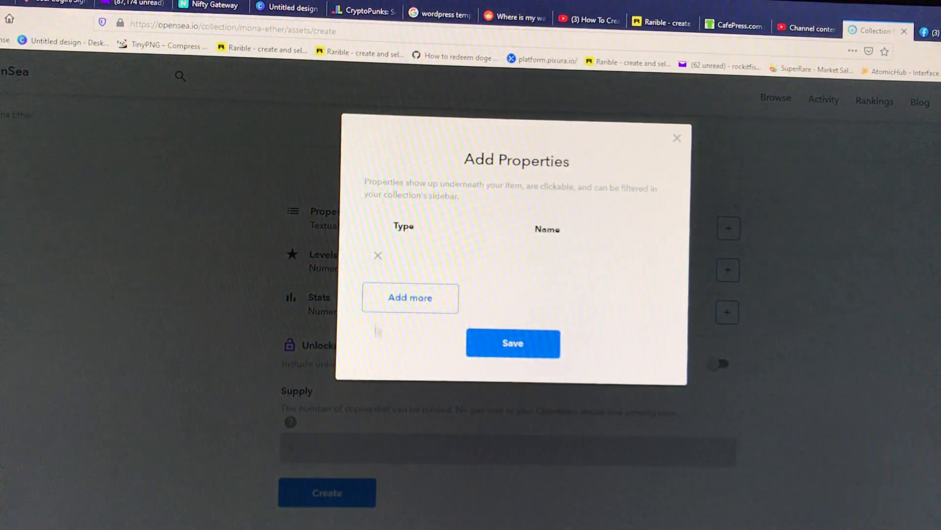
left_click(676, 137)
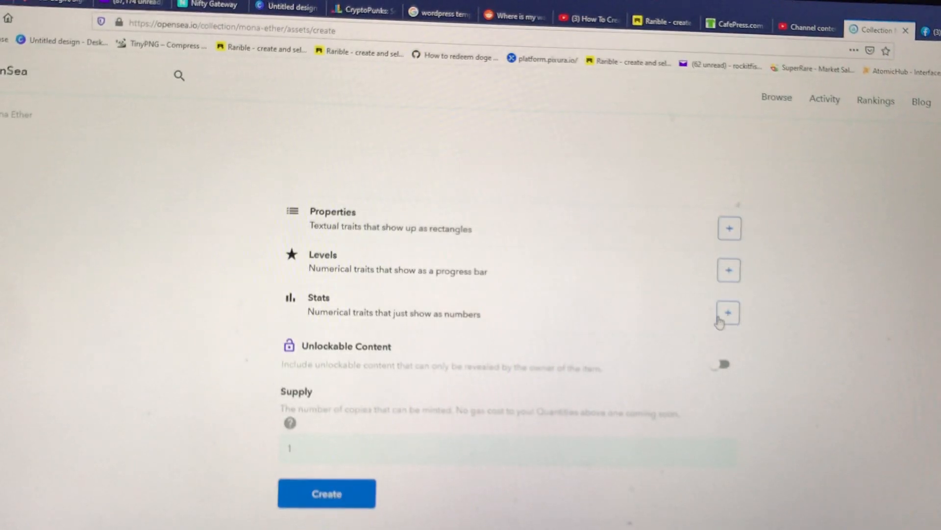
left_click(728, 312)
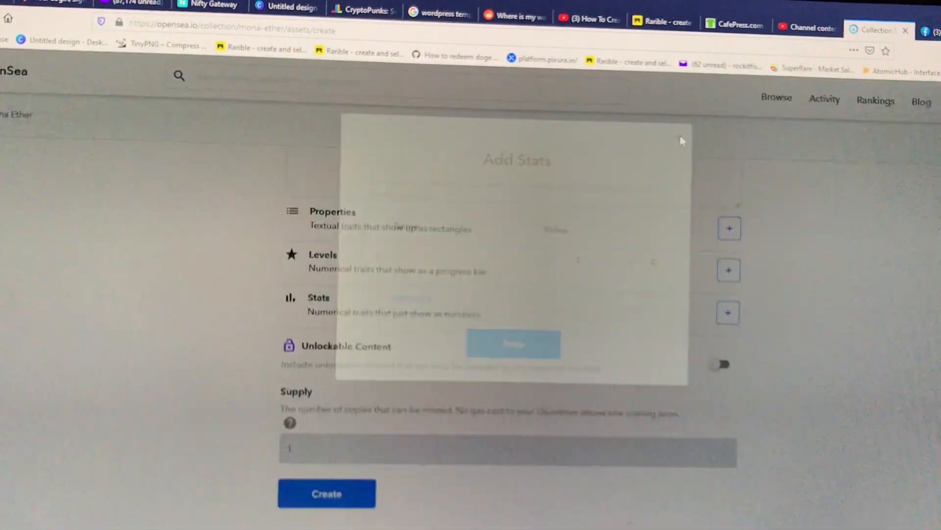
left_click(681, 141)
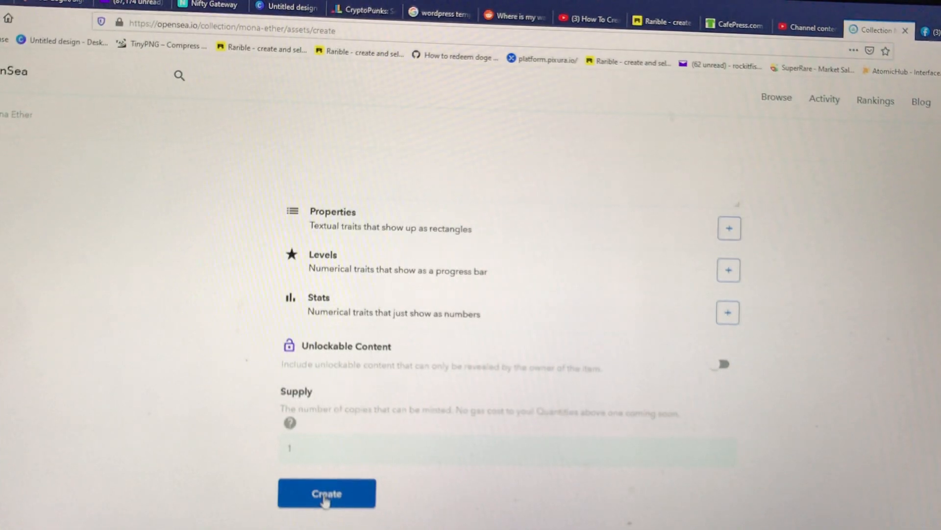
- Create the mona ether trade card item and browse its new item page
left_click(326, 493)
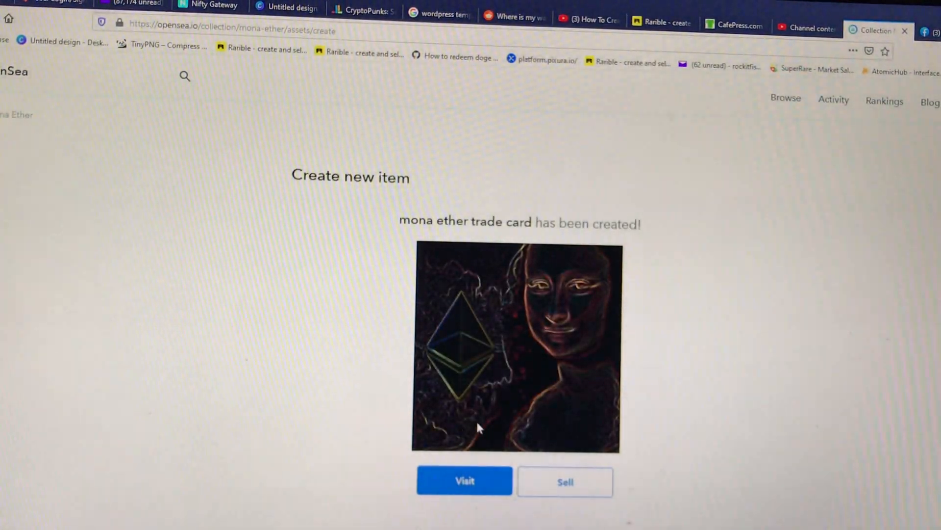
mouse_move(415, 252)
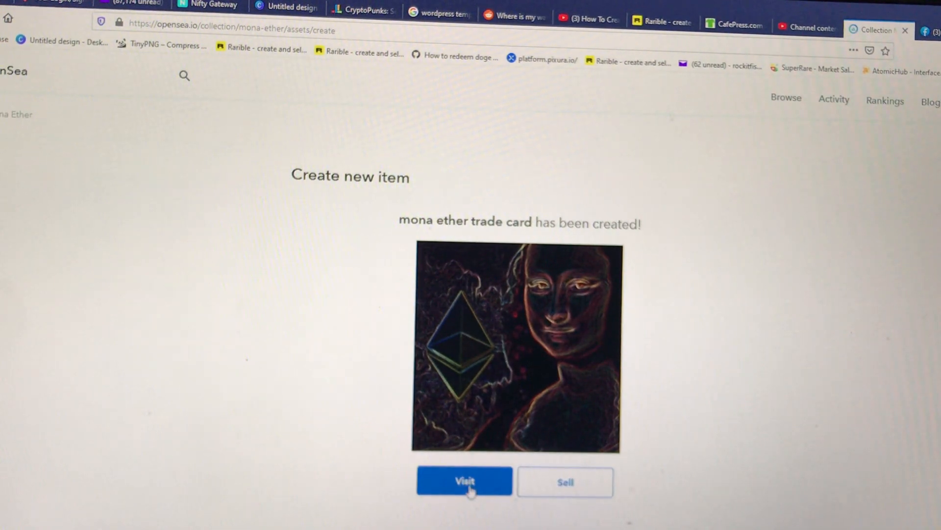
left_click(465, 481)
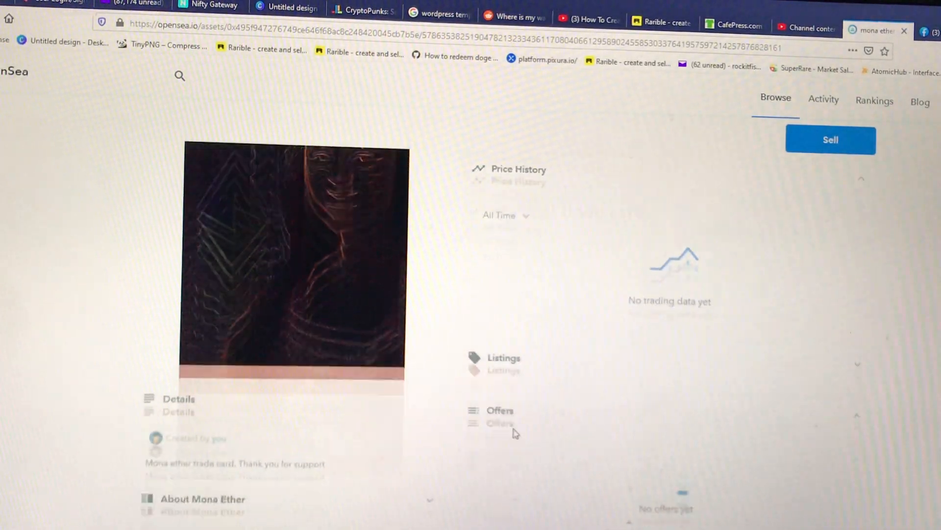
scroll("down", 3)
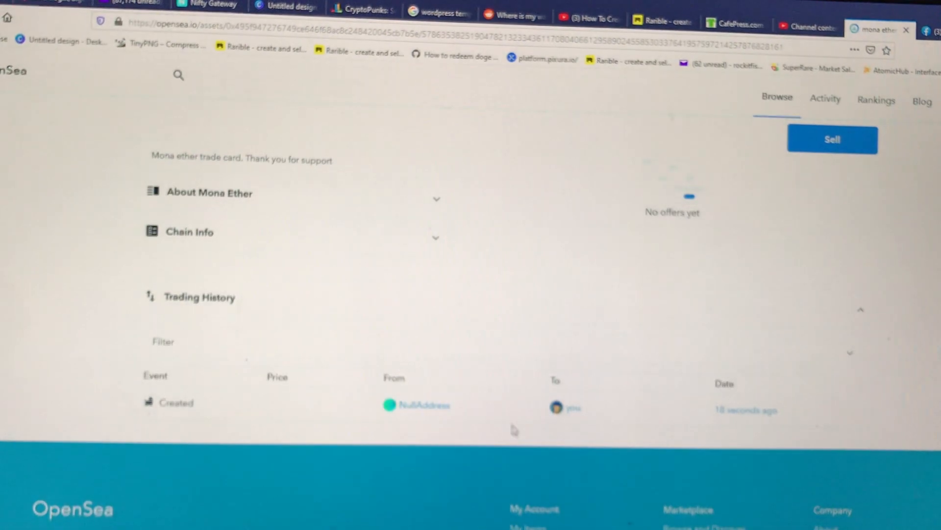
scroll("up", 3)
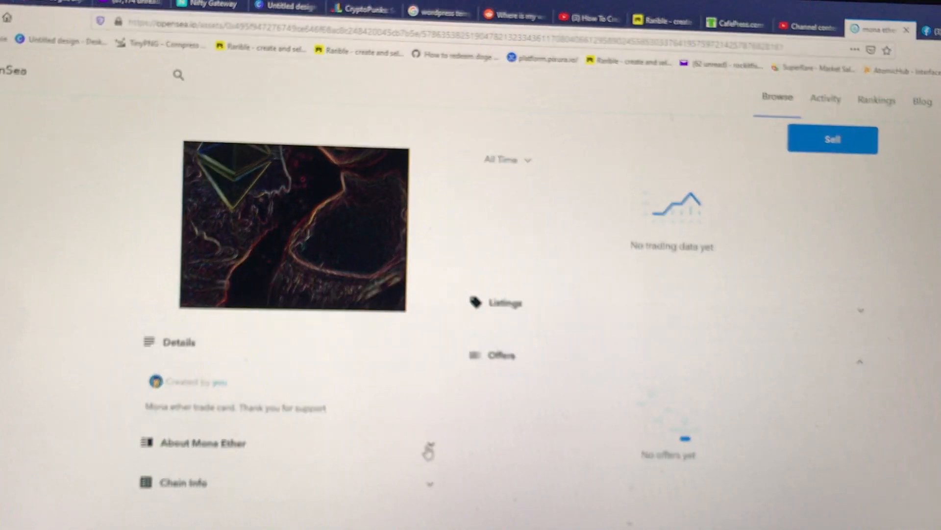
scroll("down", 3)
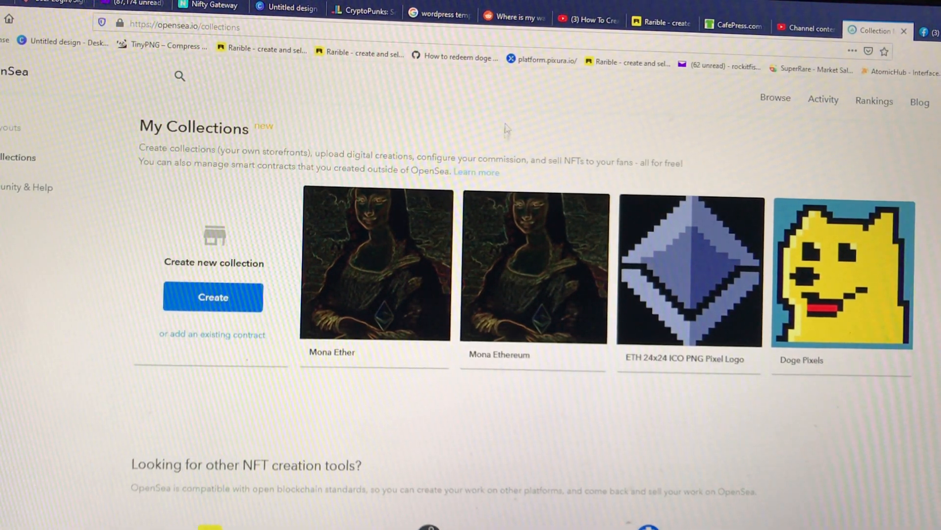
- Open Mona Etherhead in the Mona Ethereum collection and start listing it for sale
left_click(533, 264)
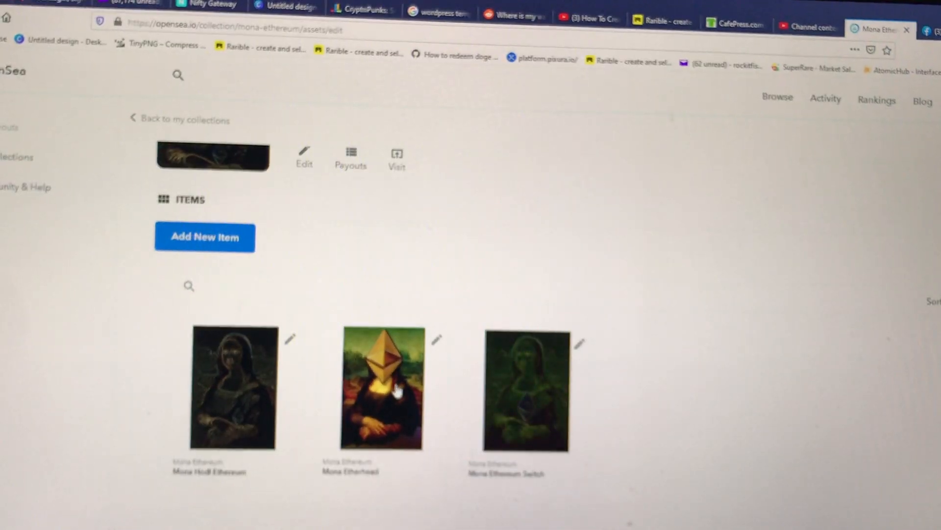
left_click(383, 387)
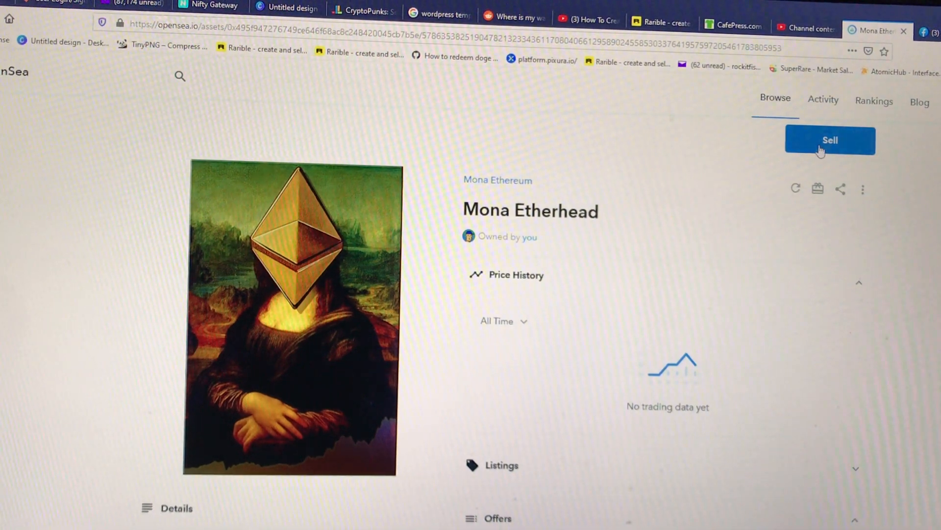
left_click(829, 139)
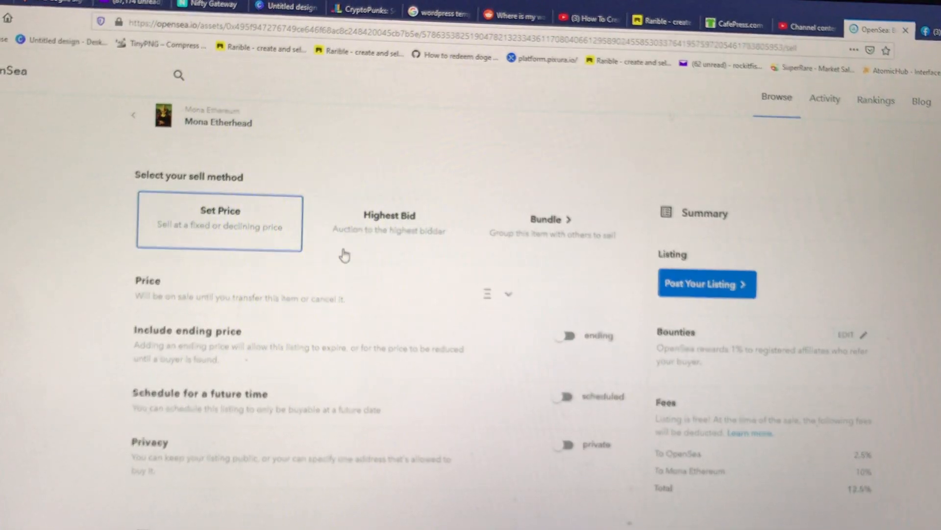
mouse_move(255, 228)
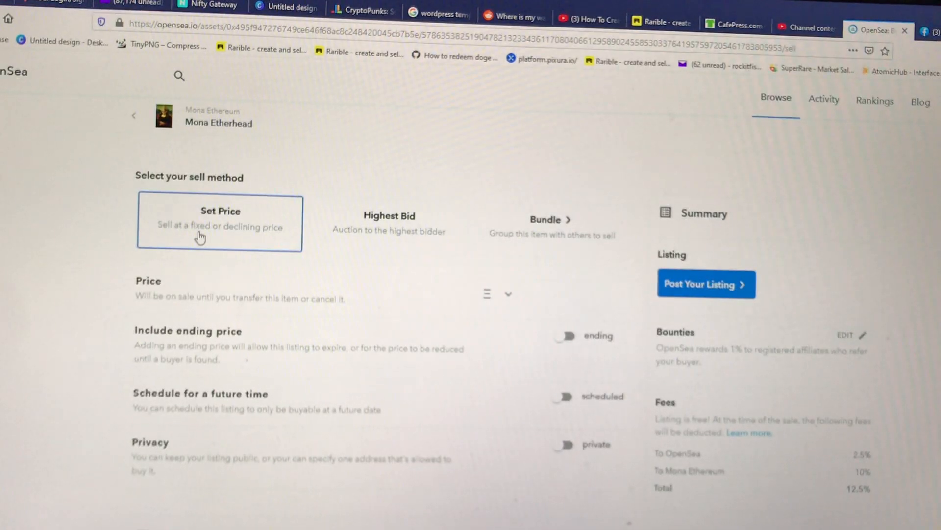
- Choose the Highest Bid auction method and select the Minimum Bid field
left_click(389, 223)
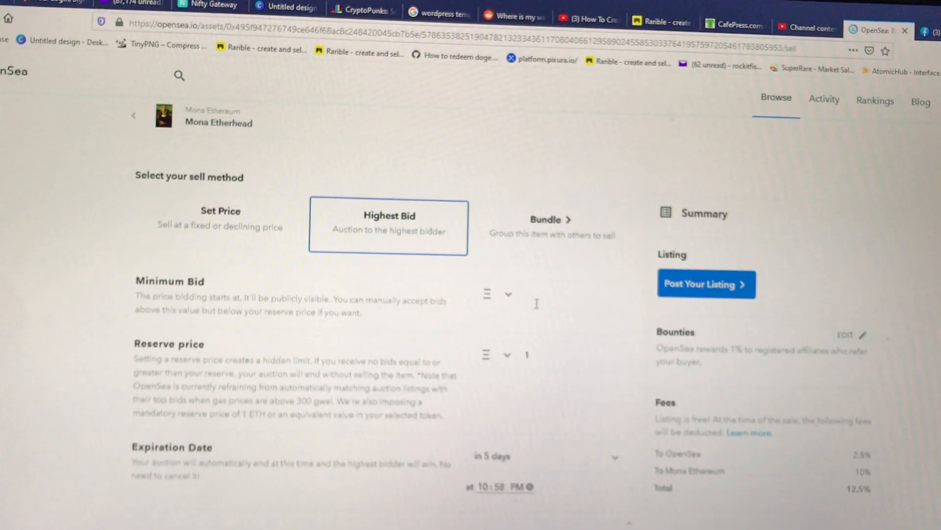
left_click(551, 295)
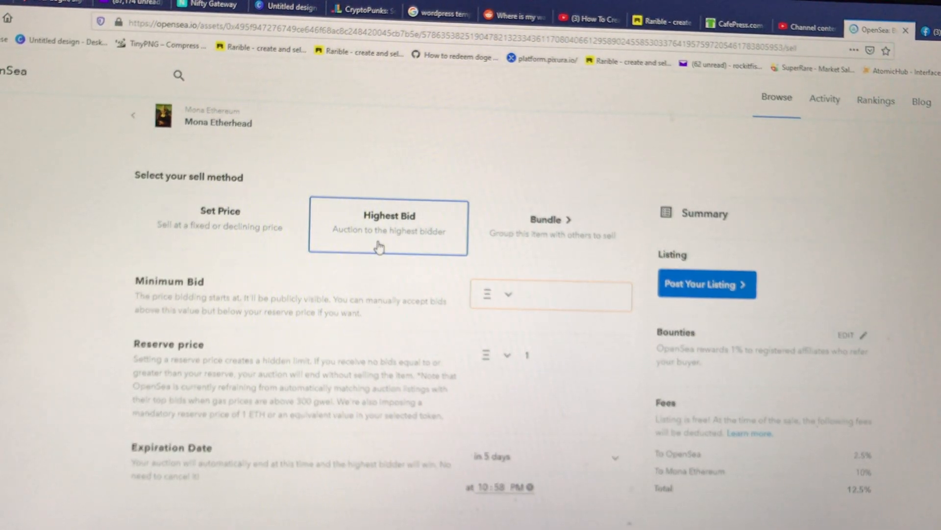
- Switch back to fixed price and enter a sale price of 1 ETH
left_click(219, 222)
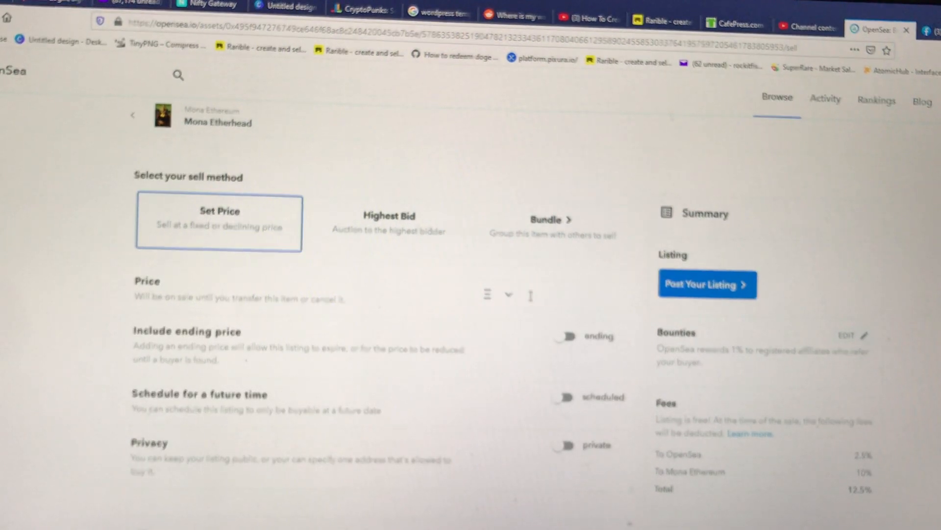
left_click(550, 294)
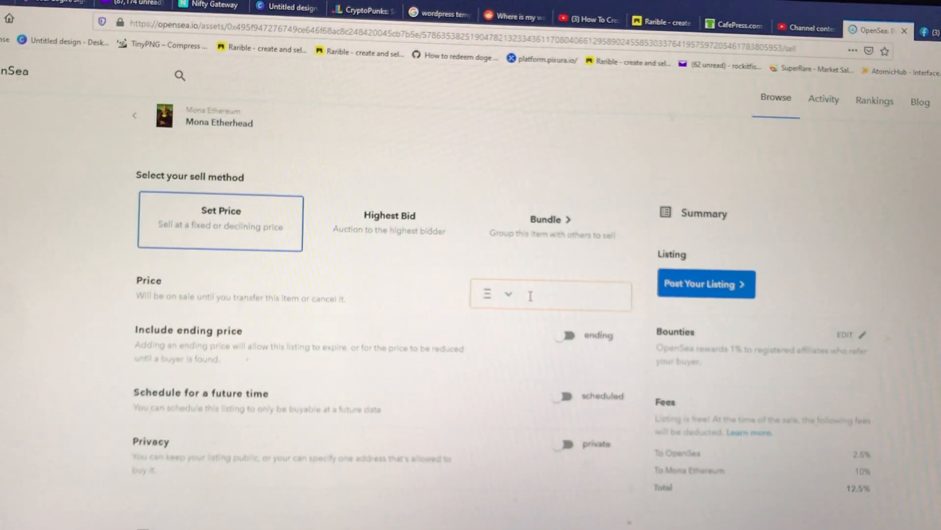
type("1")
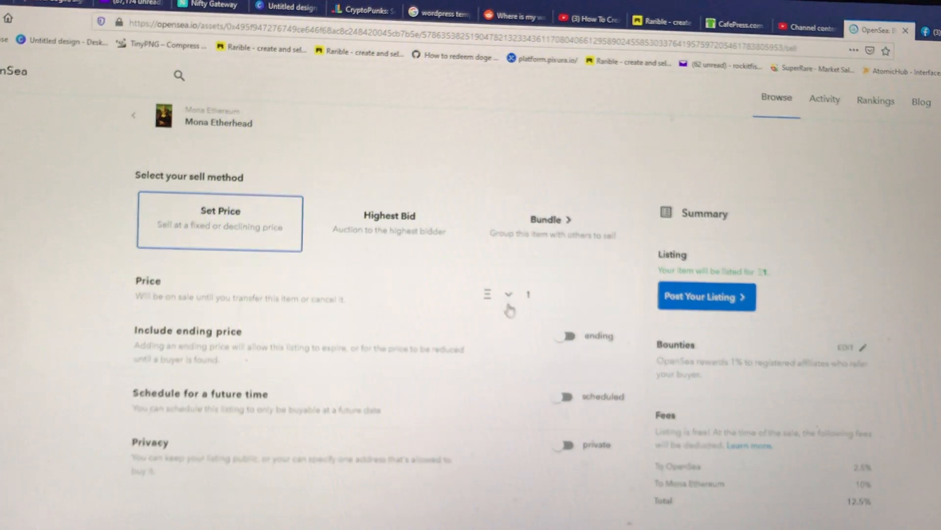
left_click(508, 294)
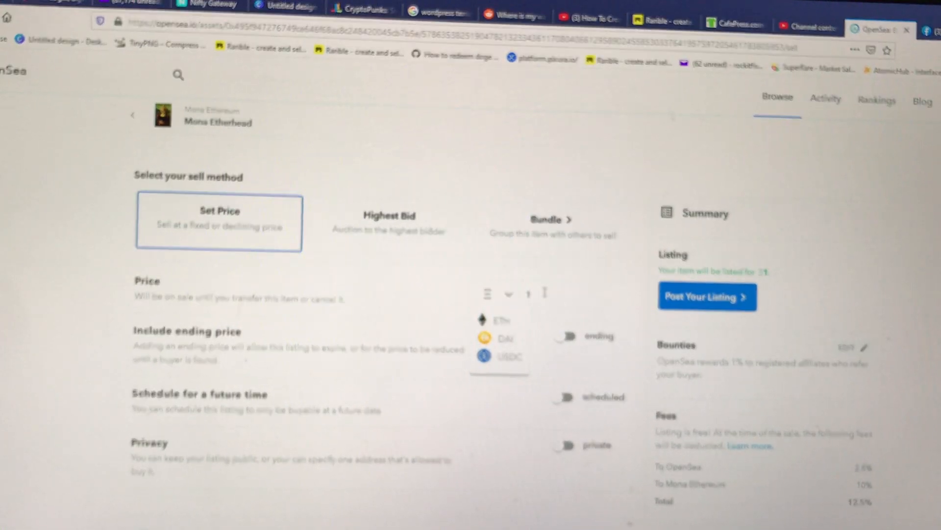
left_click(528, 294)
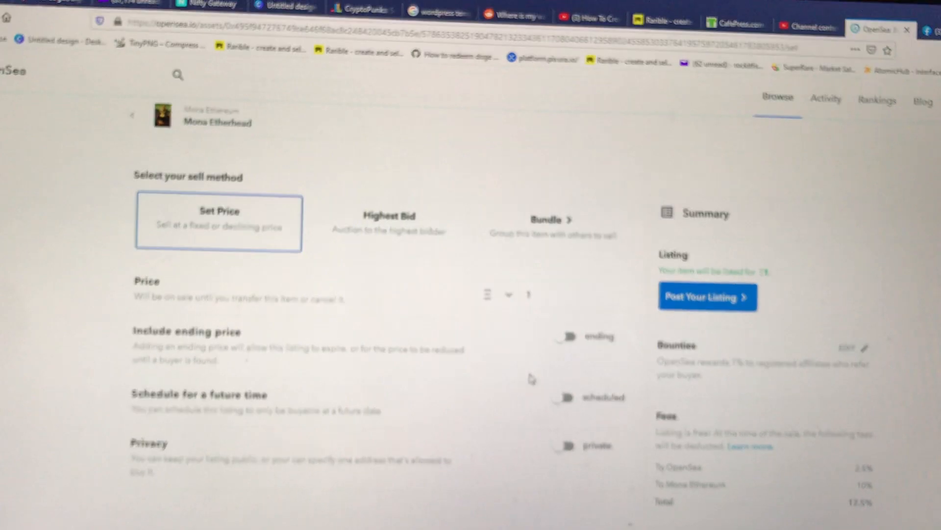
scroll("down", 3)
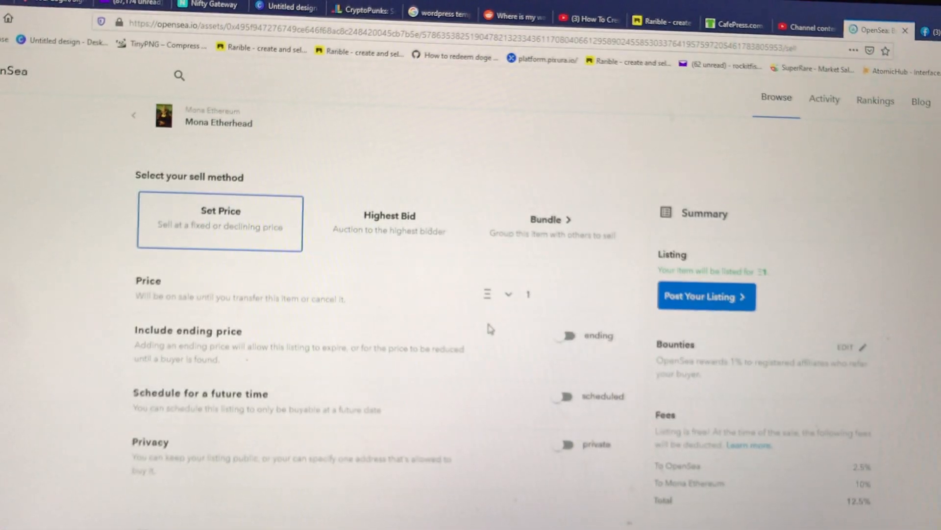
scroll("down", 3)
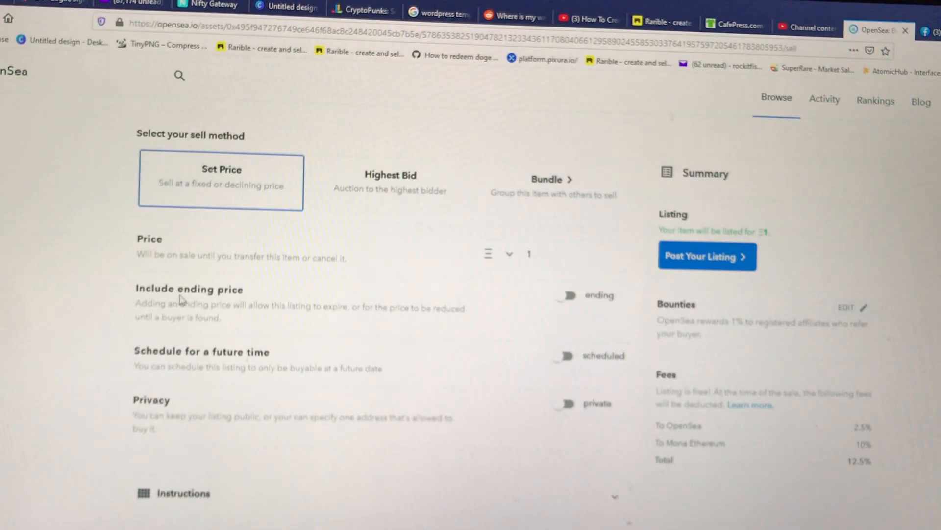
left_click(553, 254)
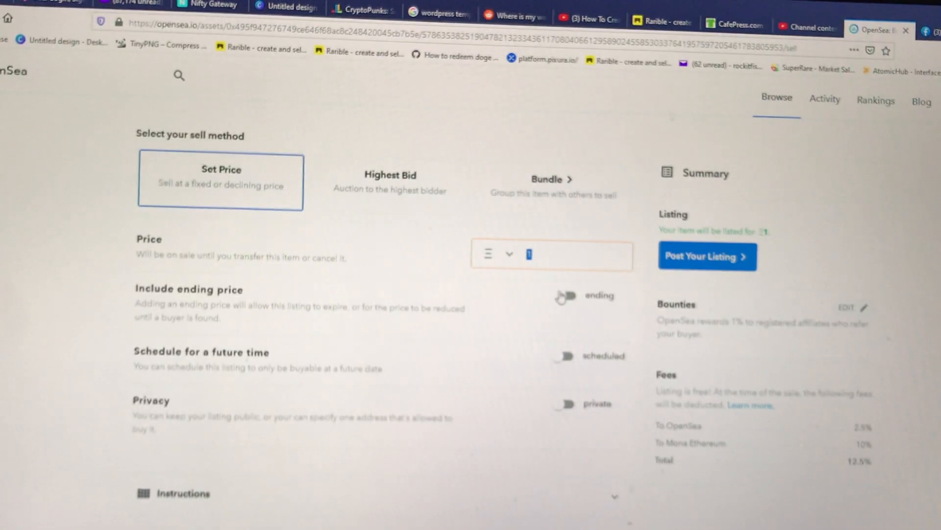
- Enter a 0.5 ETH ending price so the listing declines from 1 ETH
left_click(565, 295)
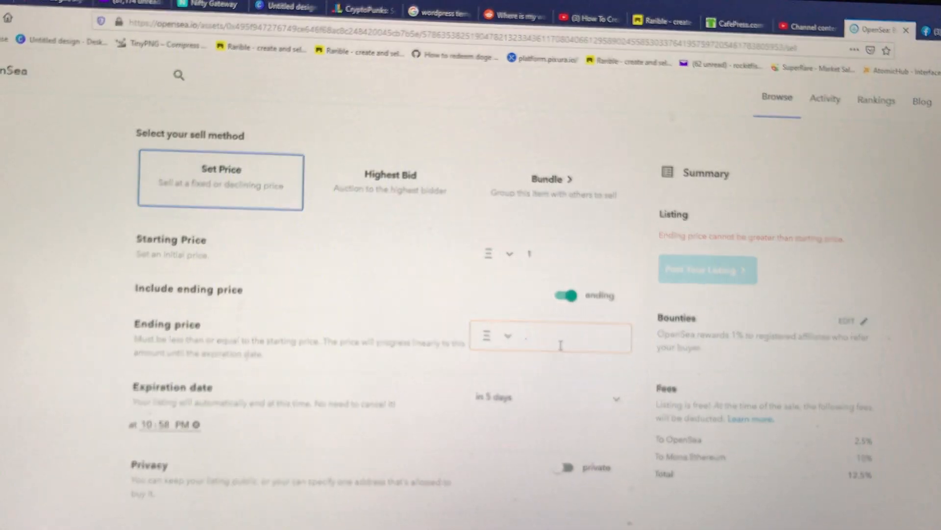
type(".5")
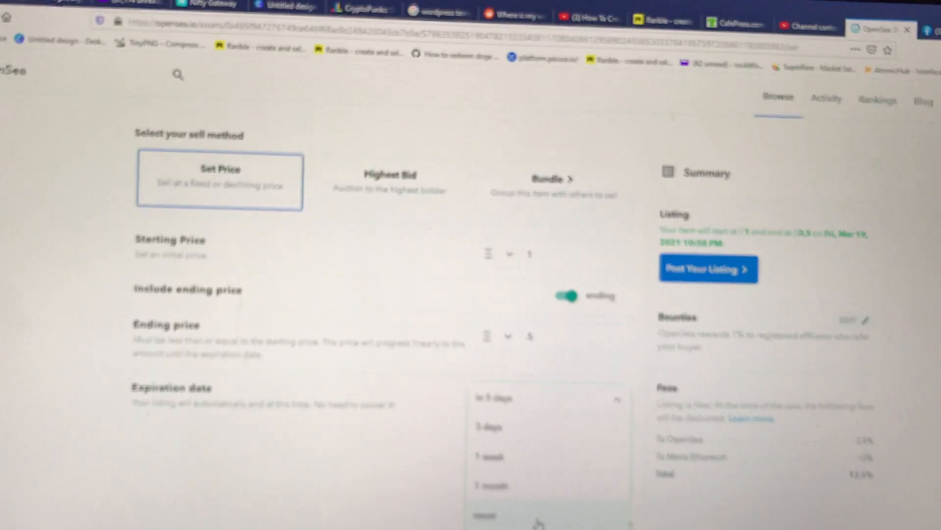
mouse_move(539, 492)
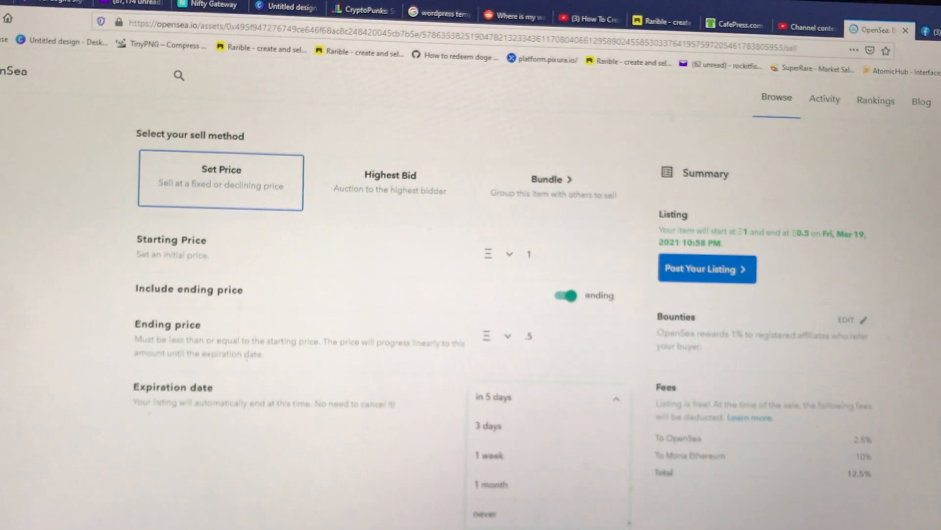
mouse_move(383, 460)
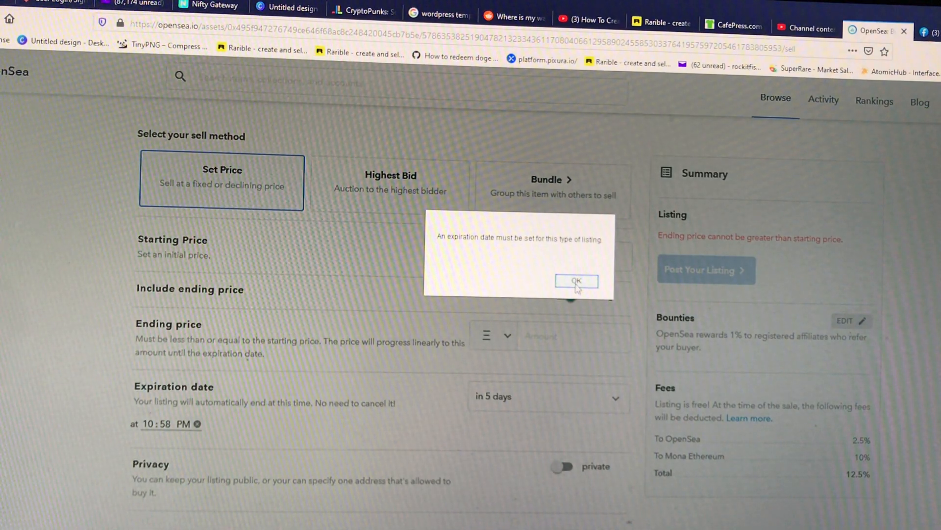
- Dismiss the alert, pick year 2022 in the date picker, and set expiration to one month
left_click(576, 281)
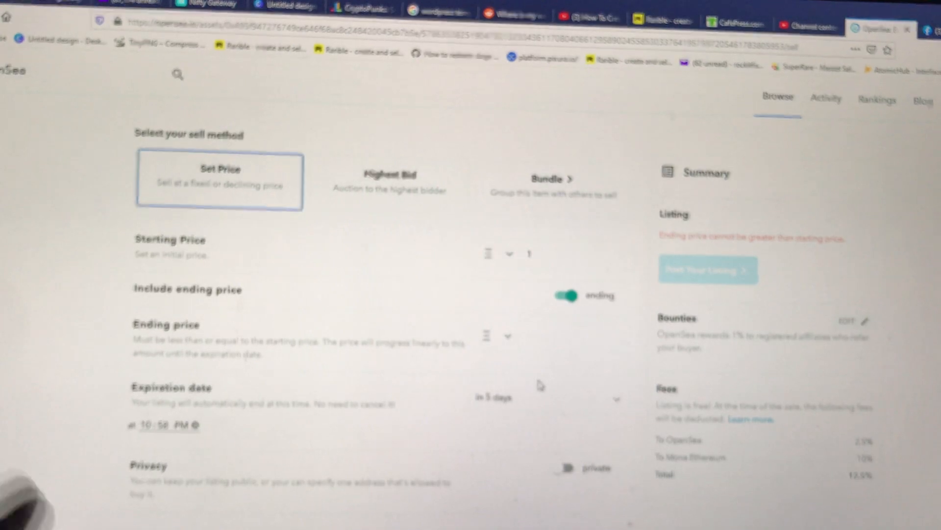
left_click(492, 398)
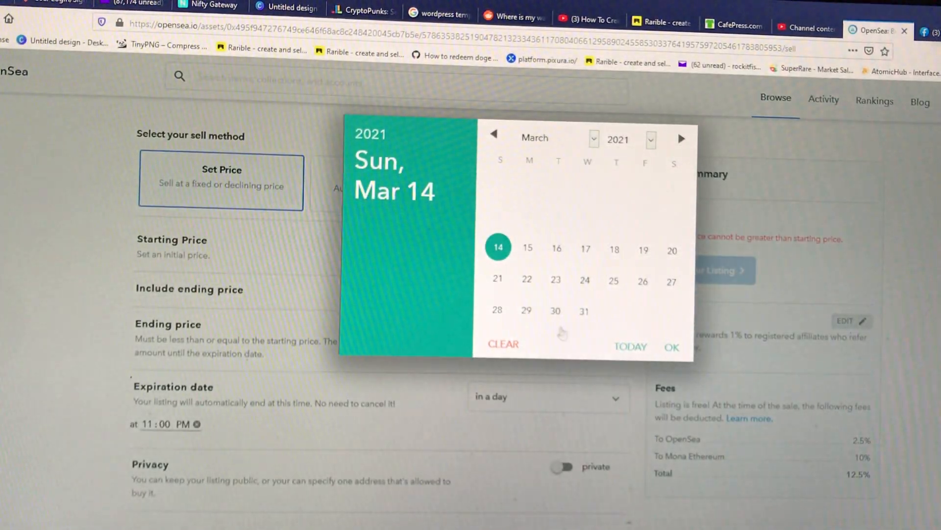
left_click(650, 139)
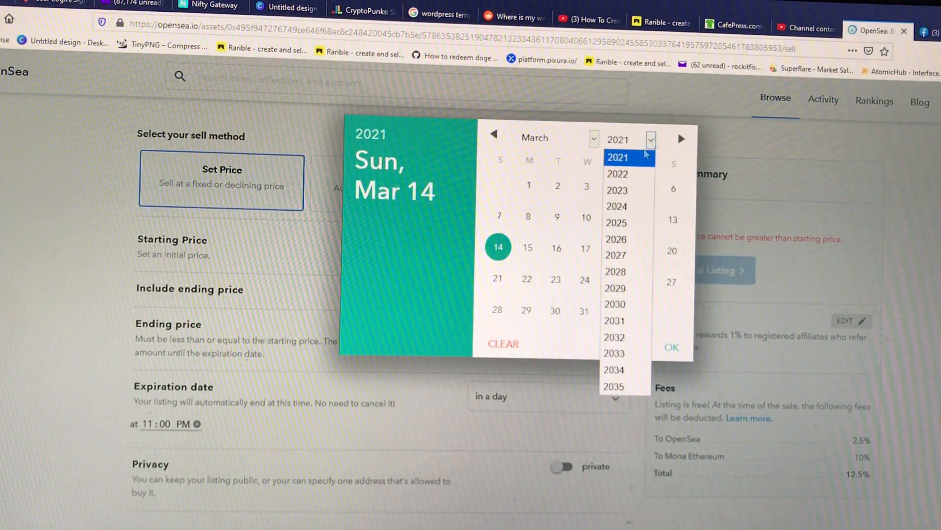
left_click(617, 174)
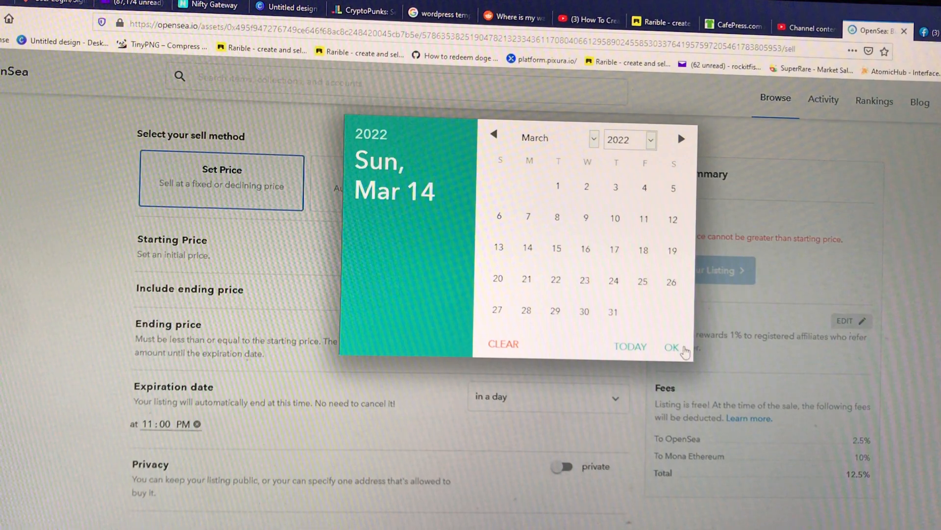
left_click(672, 347)
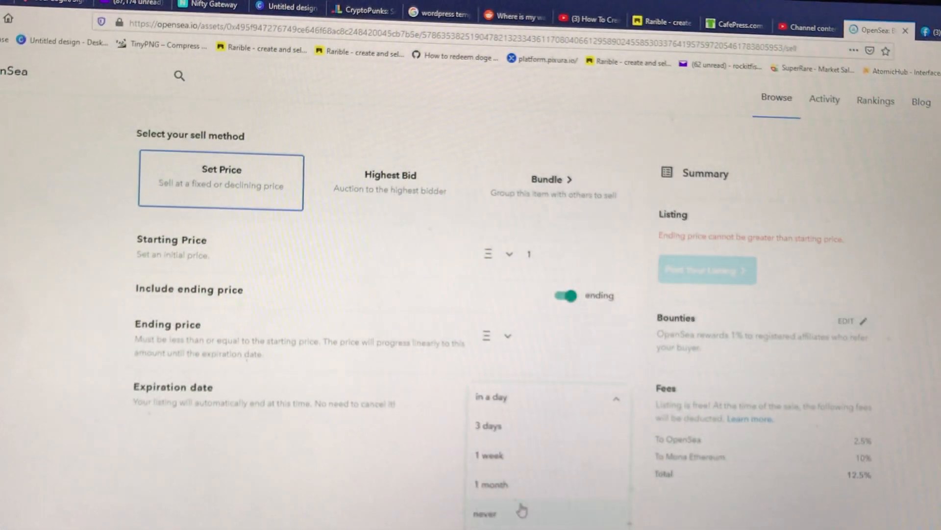
left_click(490, 484)
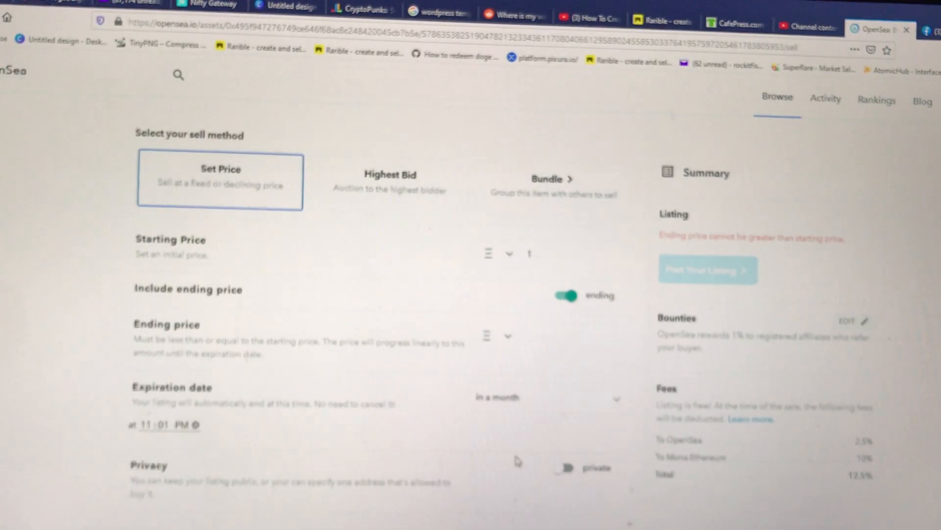
scroll("down", 3)
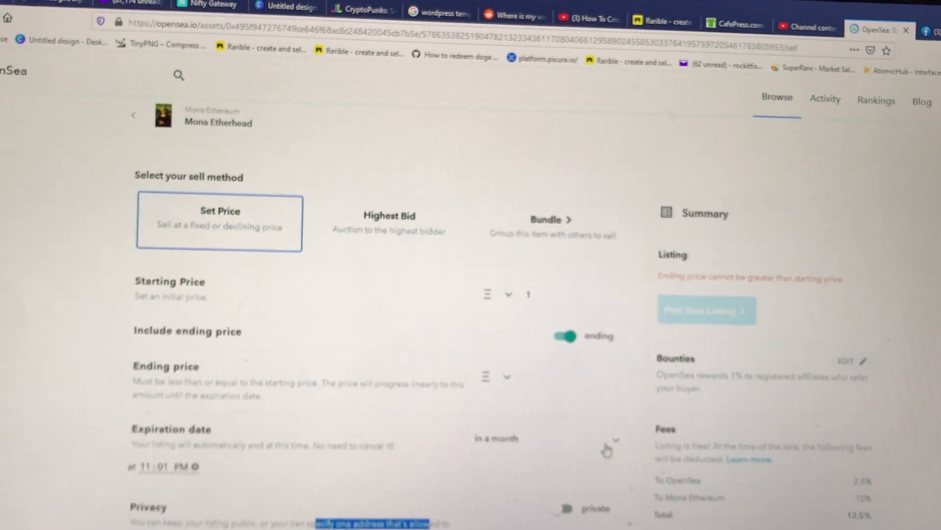
- Turn off the ending price so the listing is a plain 1 ETH fixed price
scroll("down", 3)
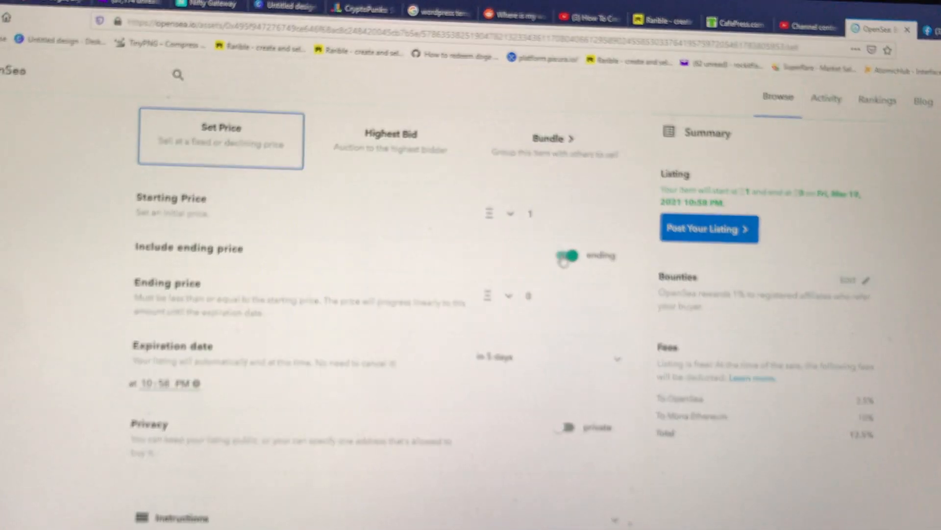
left_click(566, 255)
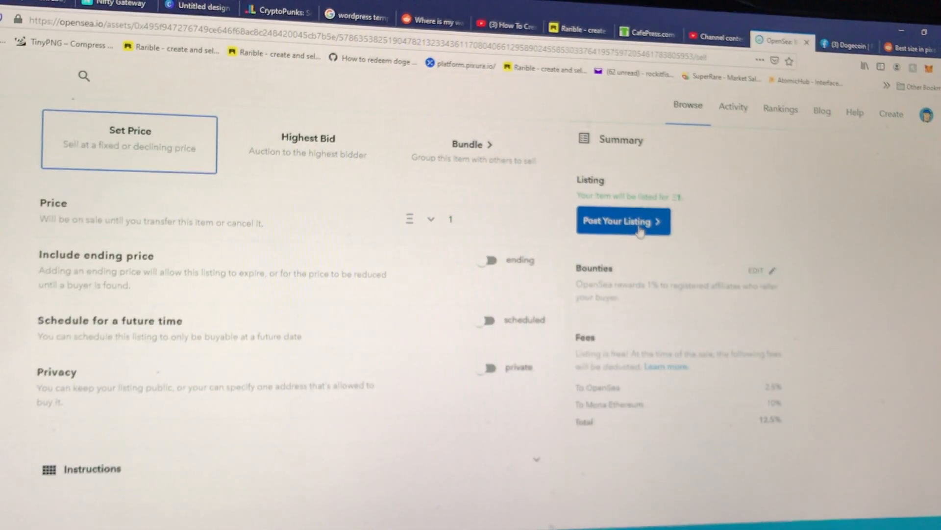
- Post the listing to bring up MetaMask's 0.055344 ETH gas-fee confirmation
left_click(623, 220)
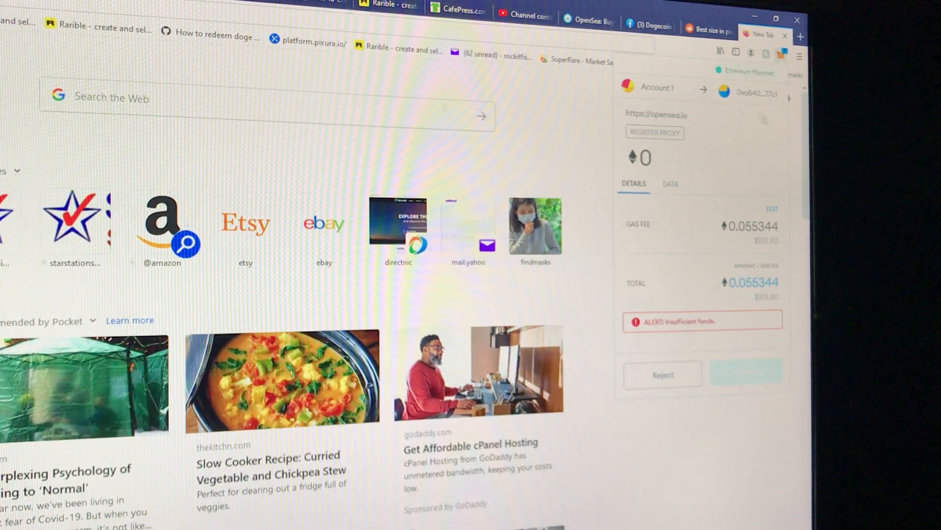
mouse_move(752, 93)
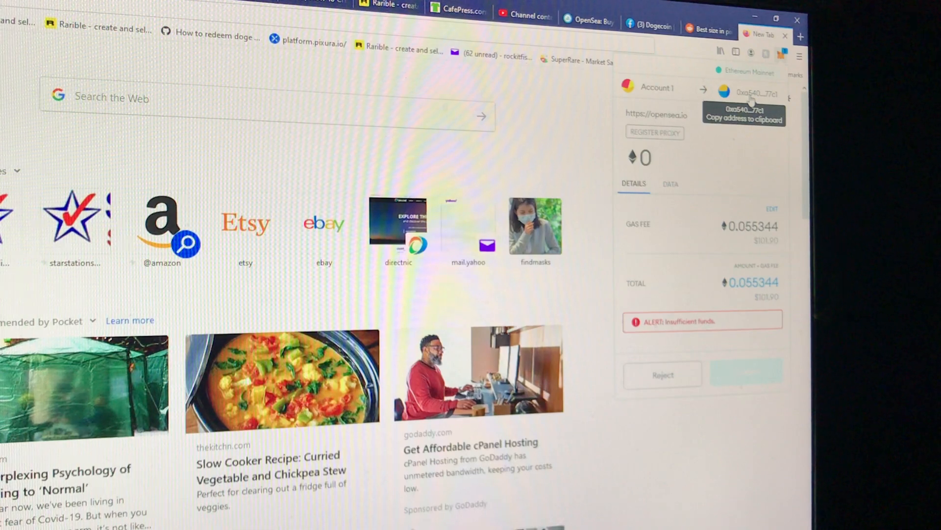
- Copy the wallet address shown at the top of the MetaMask confirmation
left_click(755, 94)
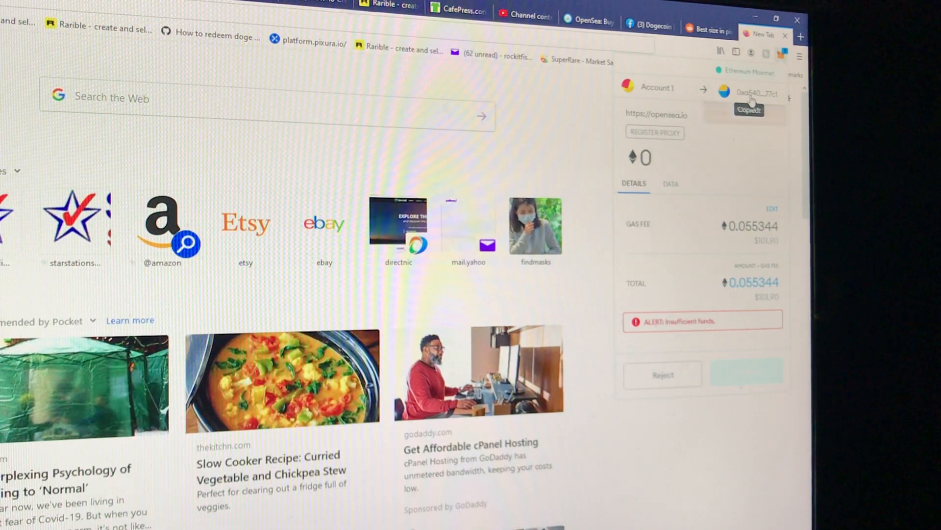
left_click(754, 93)
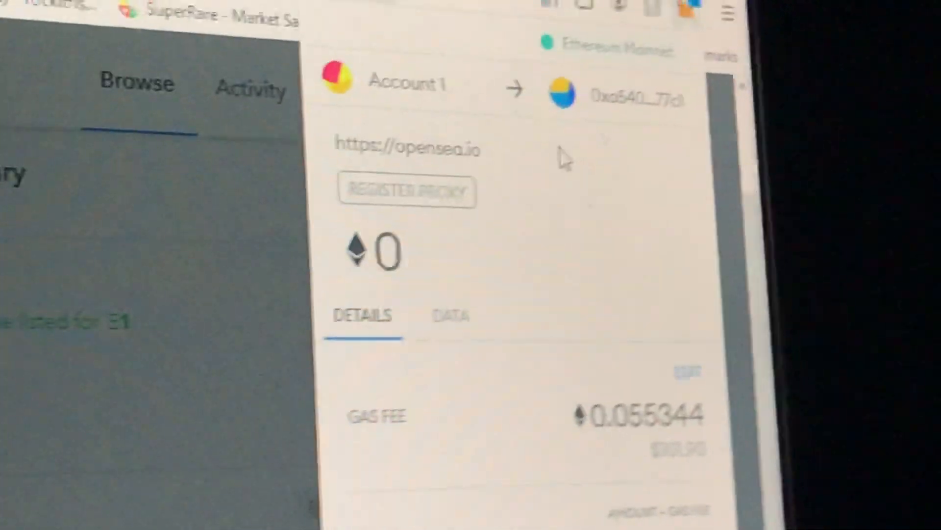
mouse_move(696, 150)
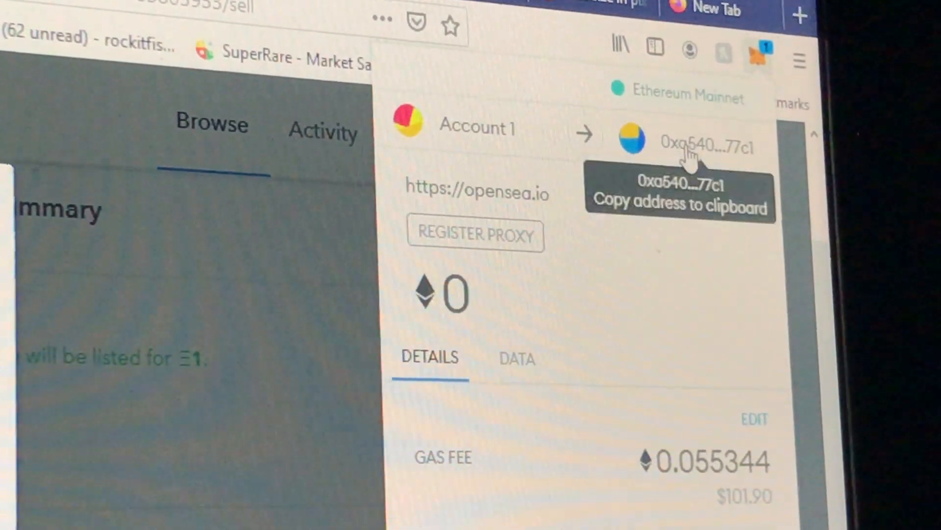
left_click(708, 144)
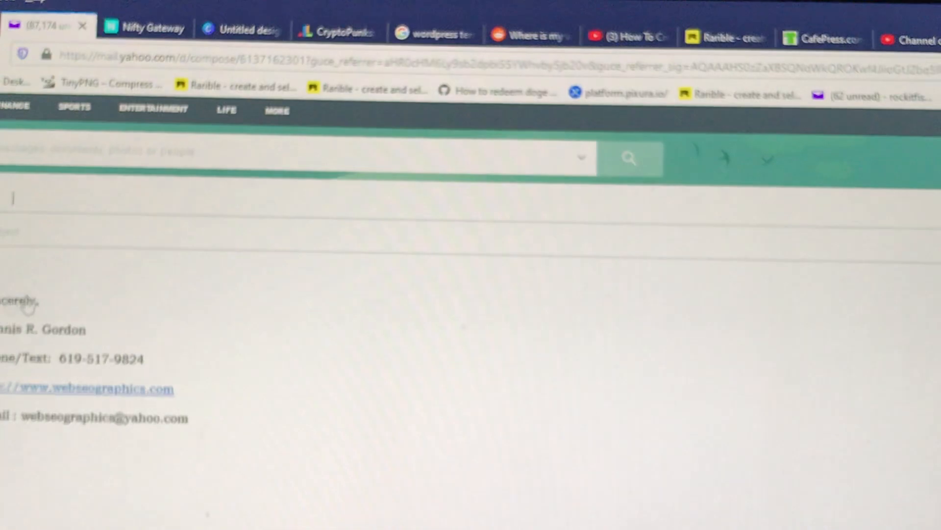
type("5409ec956C83C3f309868babACA7c86DCB077c1")
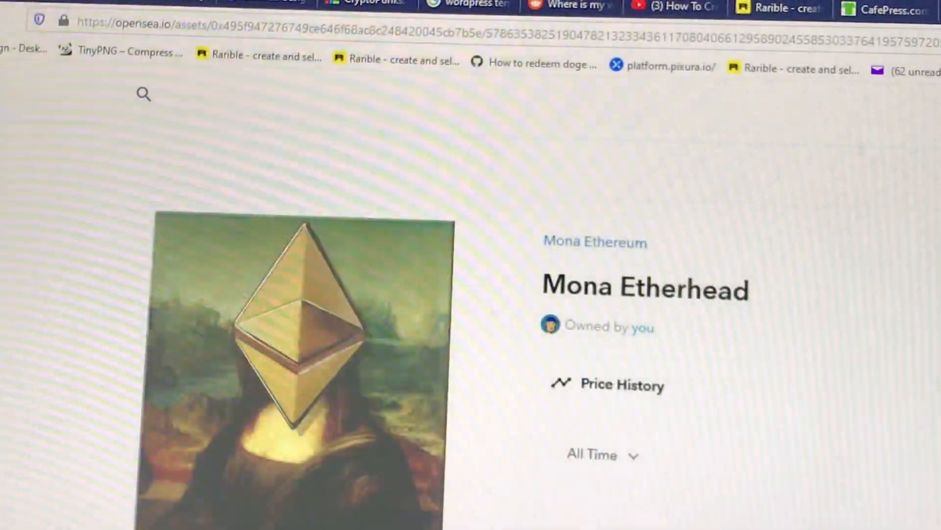
- Scroll down the owned Mona Etherhead asset page on OpenSea
scroll("down", 3)
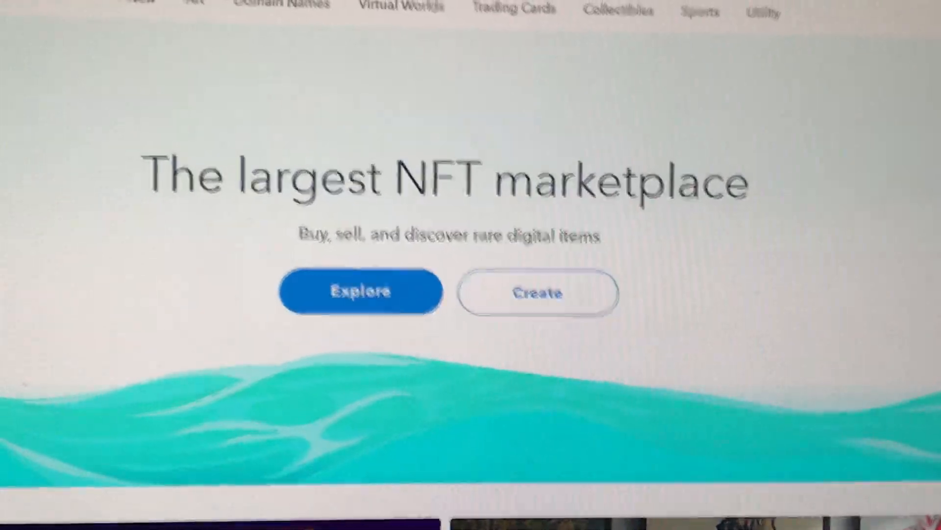
- Scroll the OpenSea homepage down to trending collections like MoonCatsRescue and CryptoZilla
scroll("down", 3)
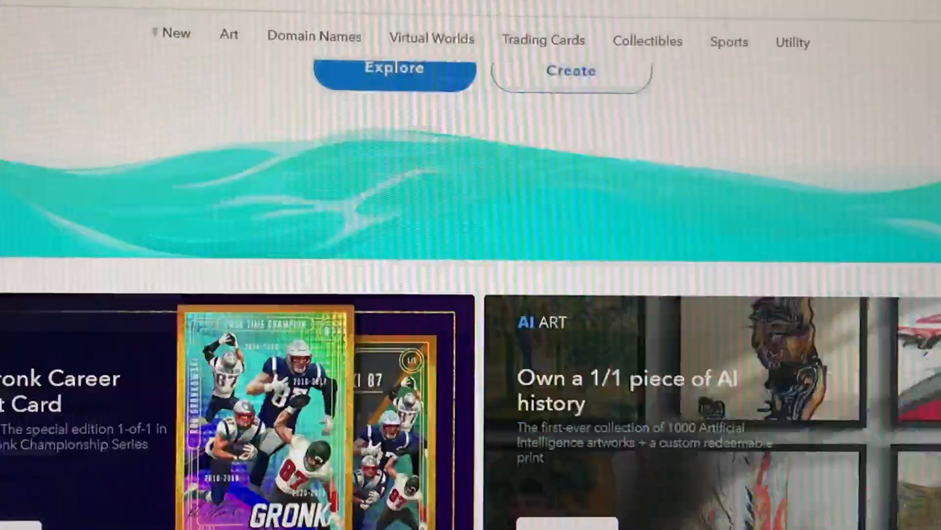
scroll("down", 3)
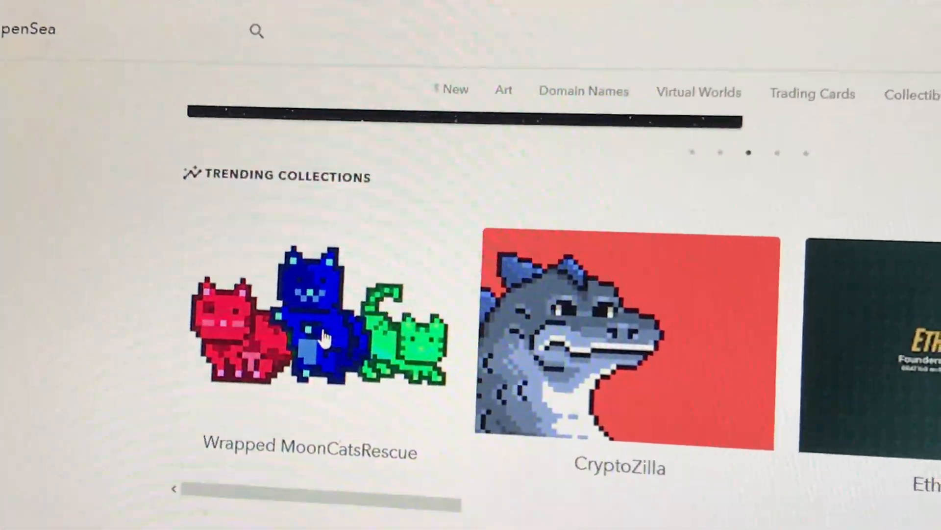
scroll("down", 3)
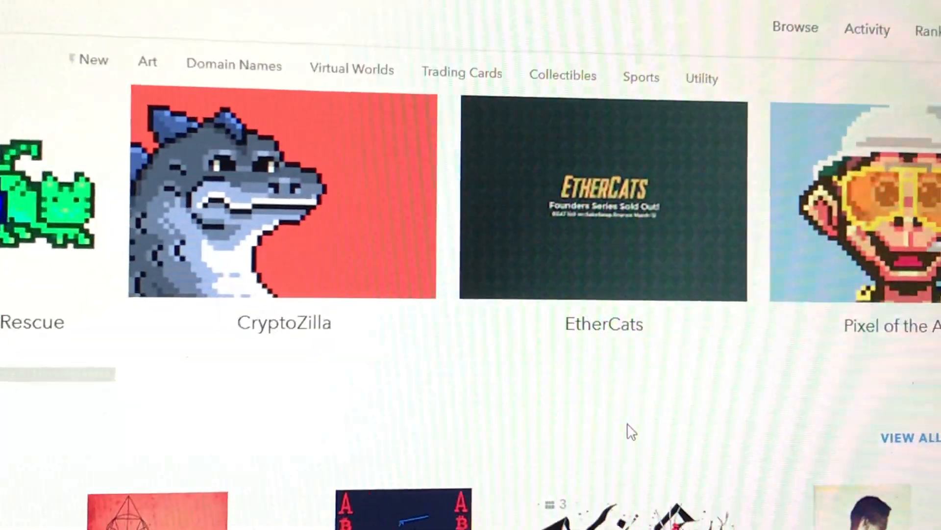